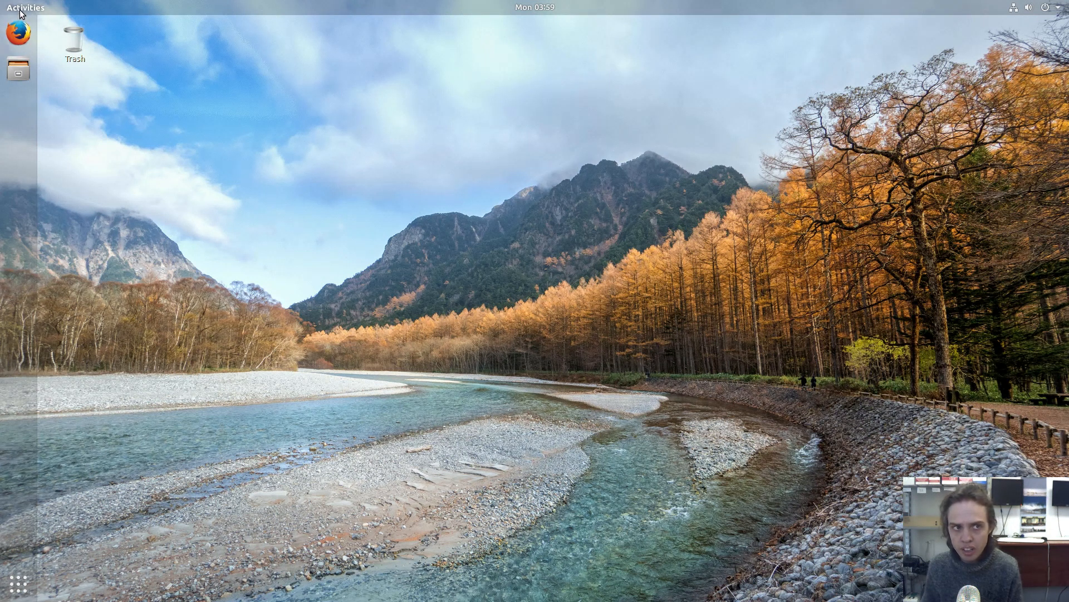
Search the Activities overview for "soft" to reach Software & Updates
left_click(25, 7)
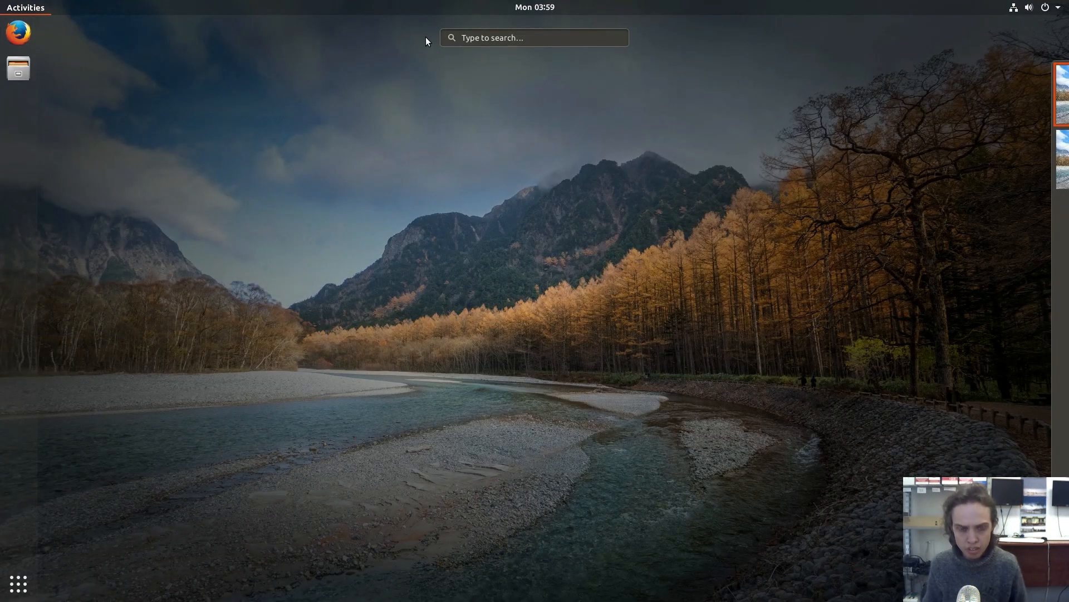
type("sof")
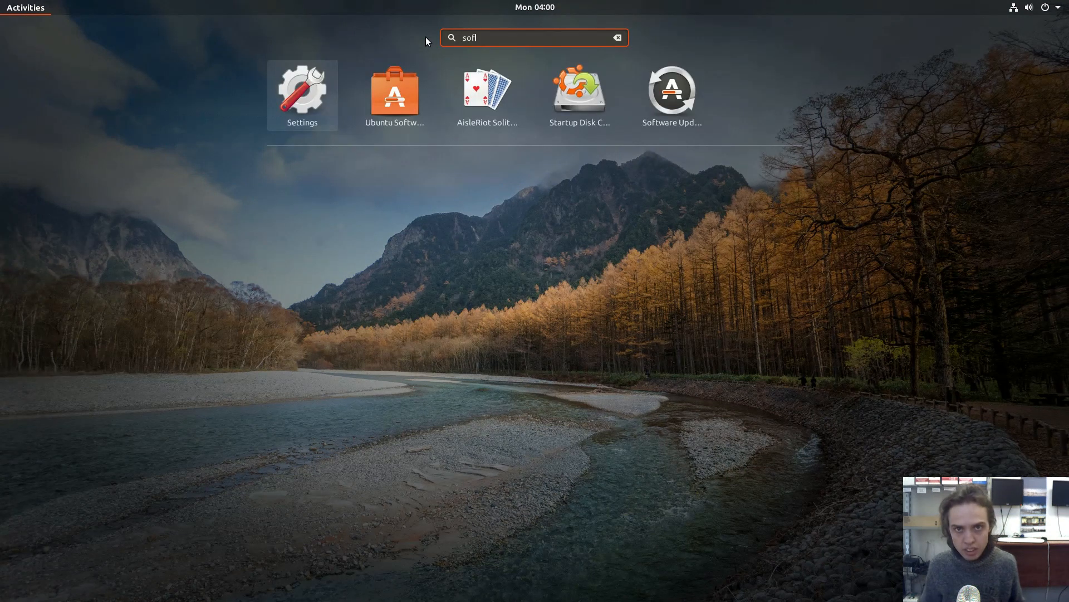
type("t")
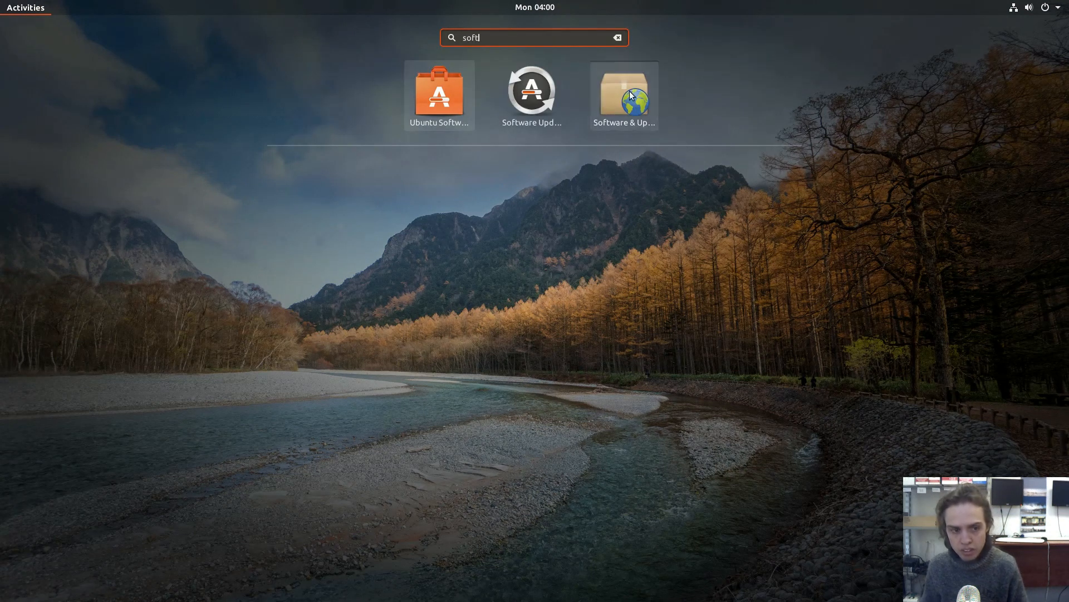
key("Escape")
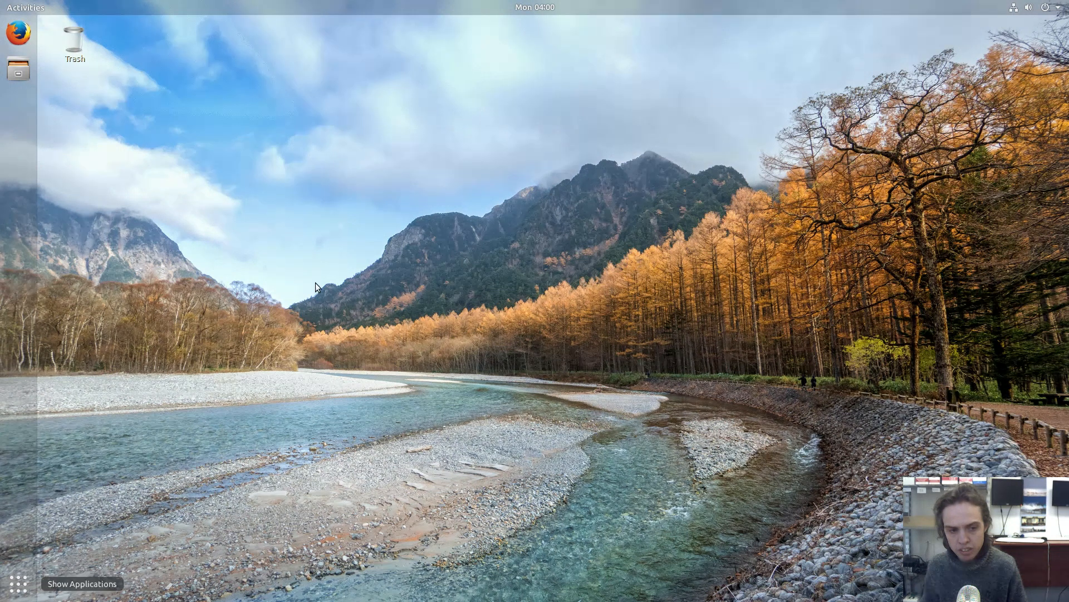
mouse_move(382, 228)
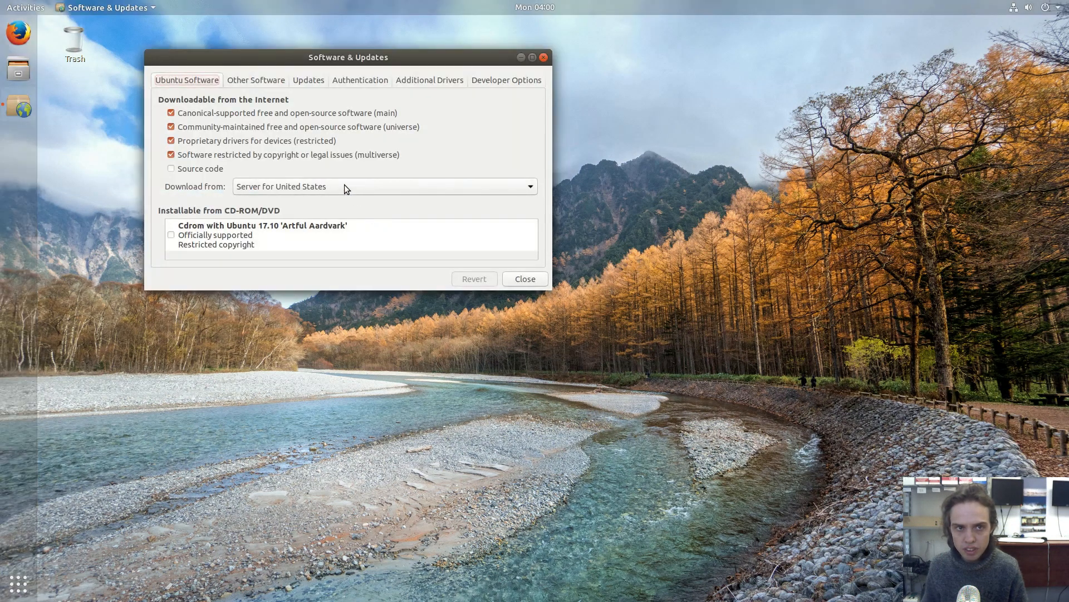
Enable the Canonical Partners source under Other Software, authenticate, and close the dialog
left_click(256, 80)
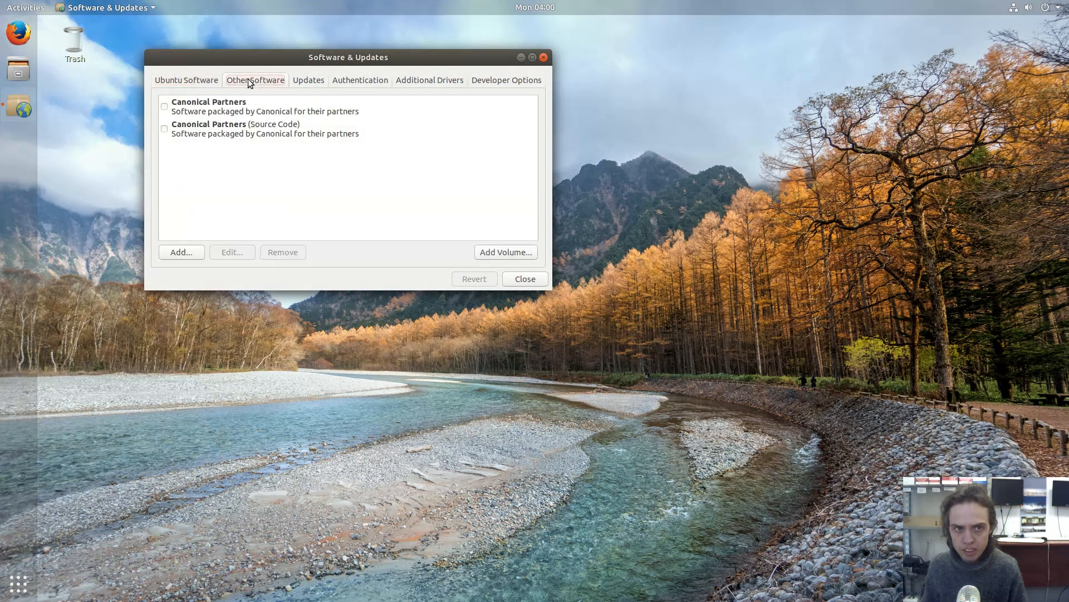
left_click(164, 107)
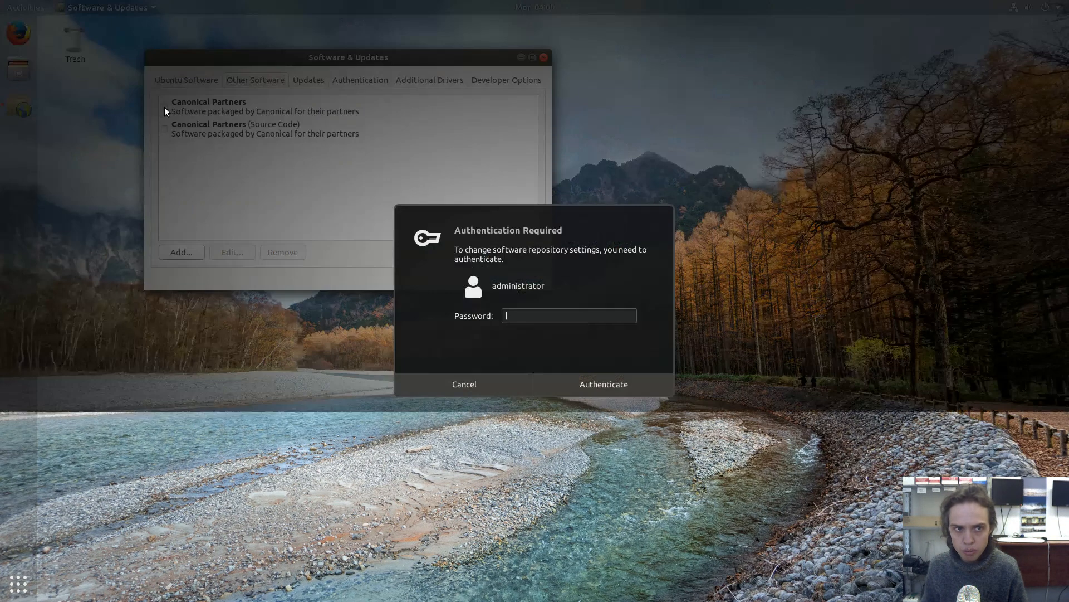
mouse_move(550, 291)
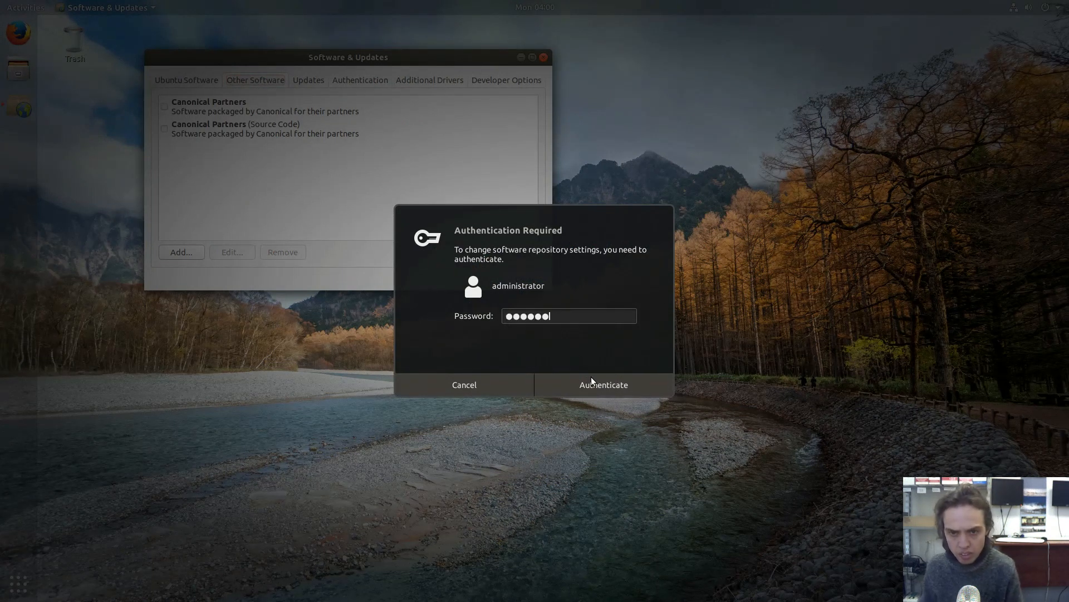
left_click(602, 384)
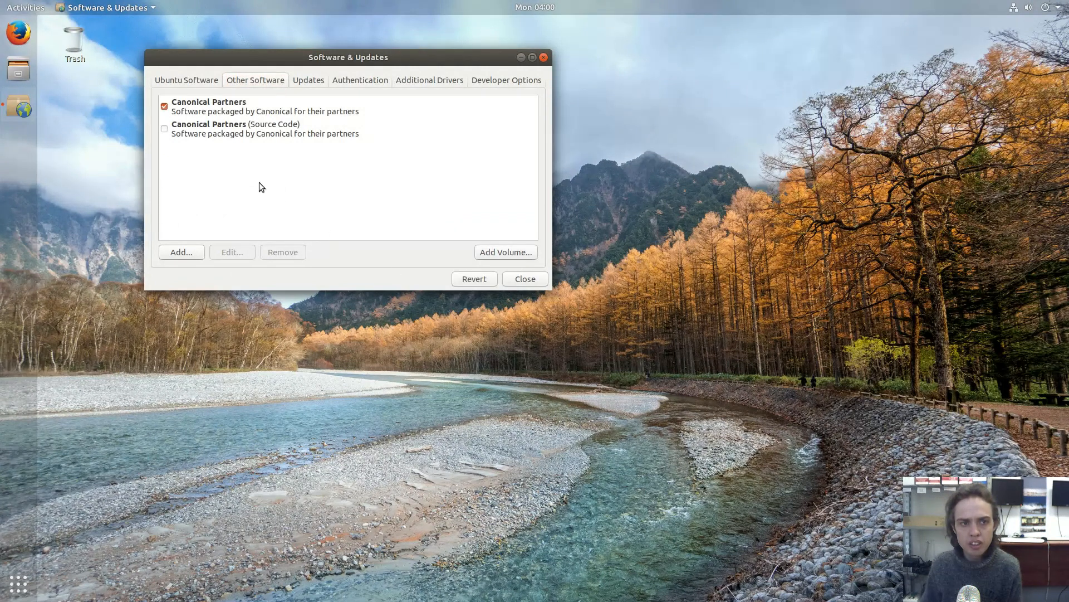
left_click(164, 128)
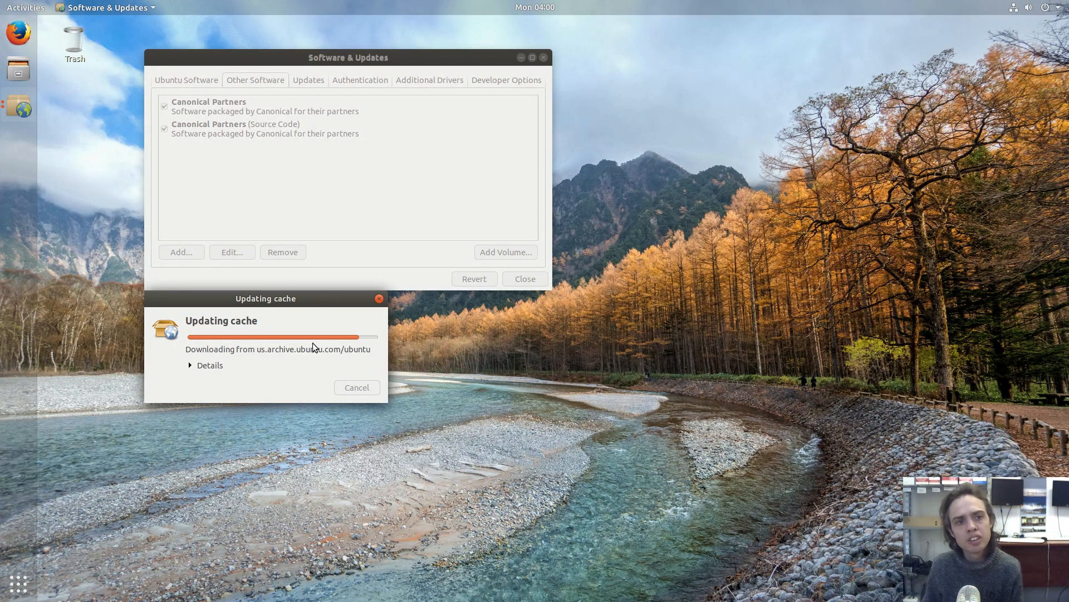
mouse_move(264, 348)
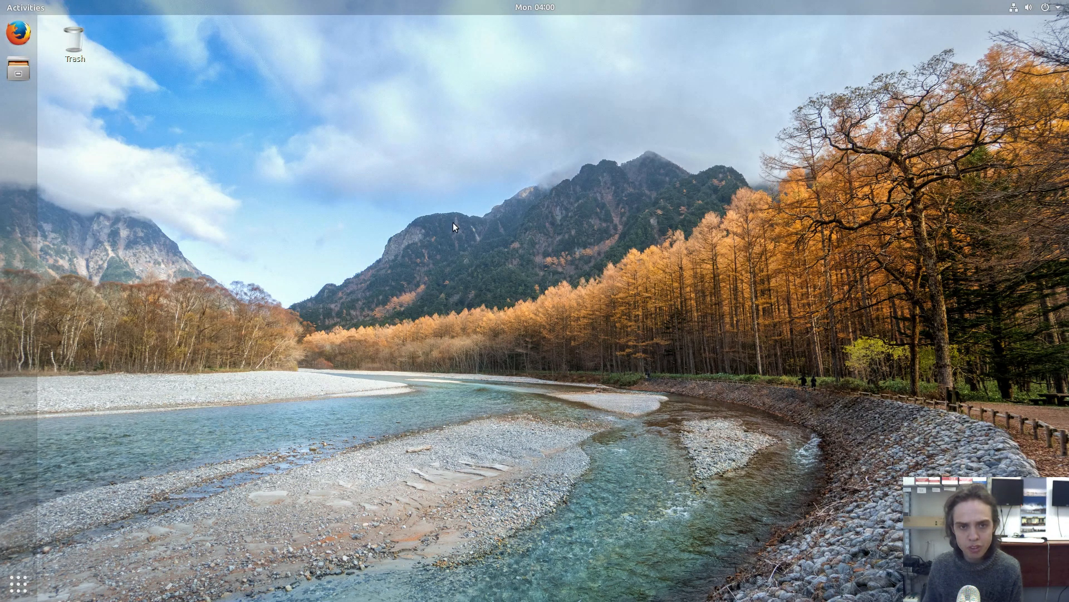
mouse_move(464, 219)
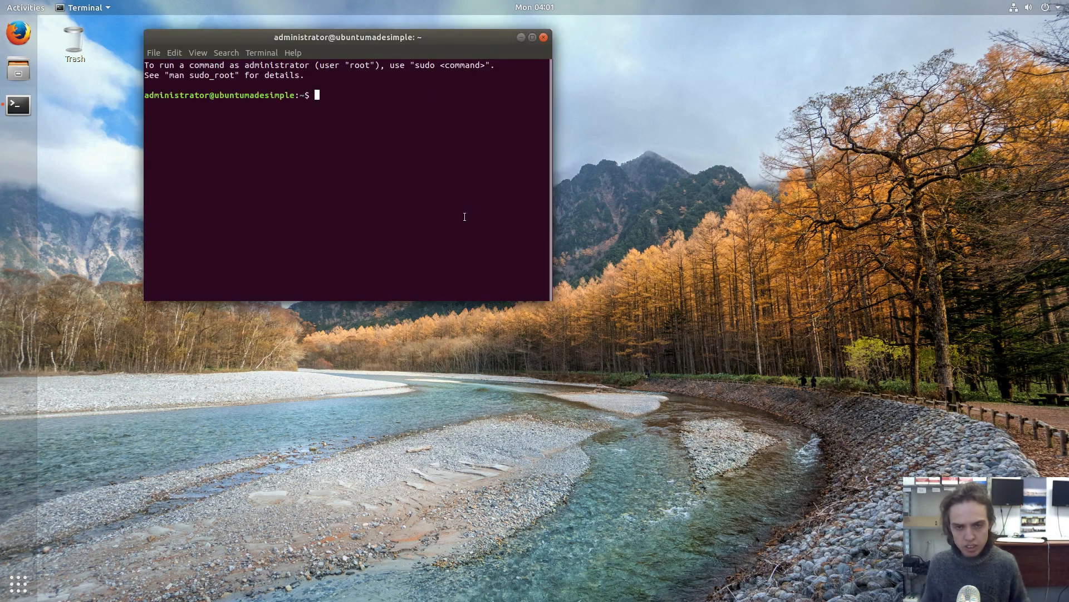
mouse_move(446, 42)
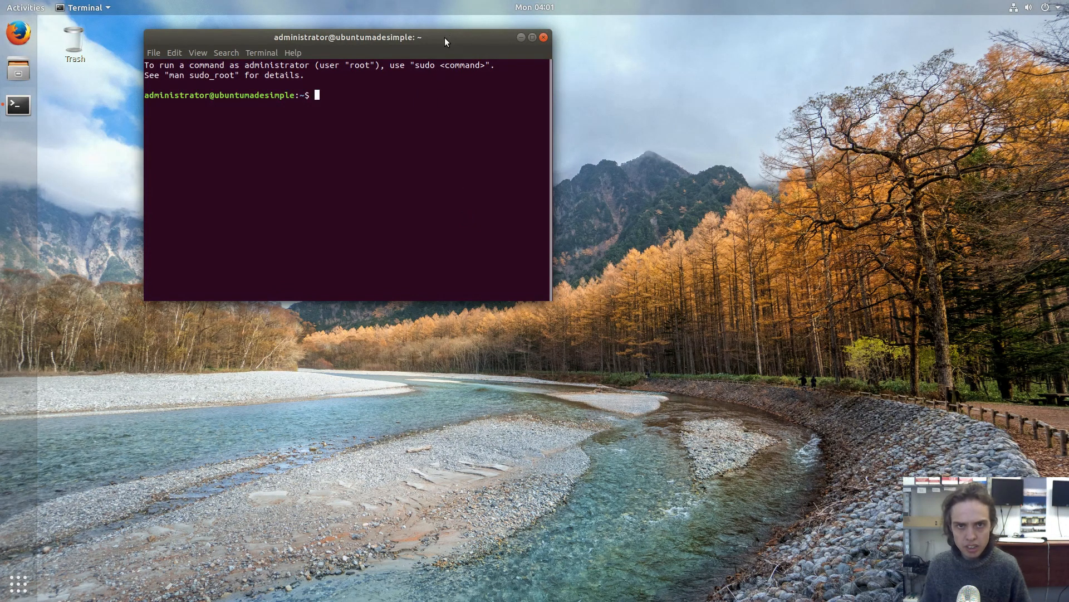
Snap the terminal to the left half and run 'sudo apt install steam'
left_click_drag(345, 38, 294, 24)
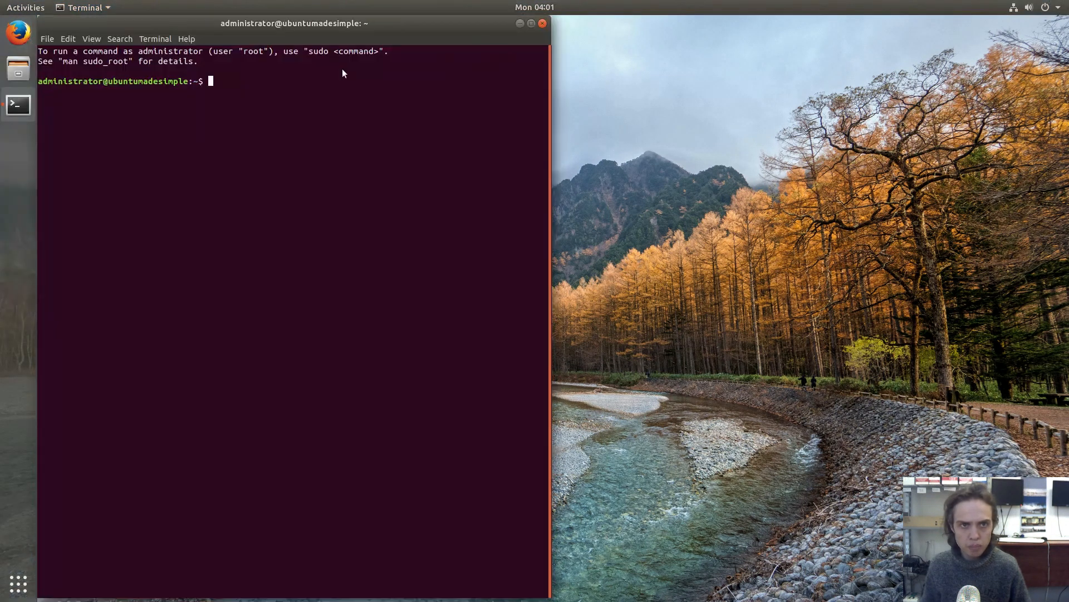
mouse_move(334, 83)
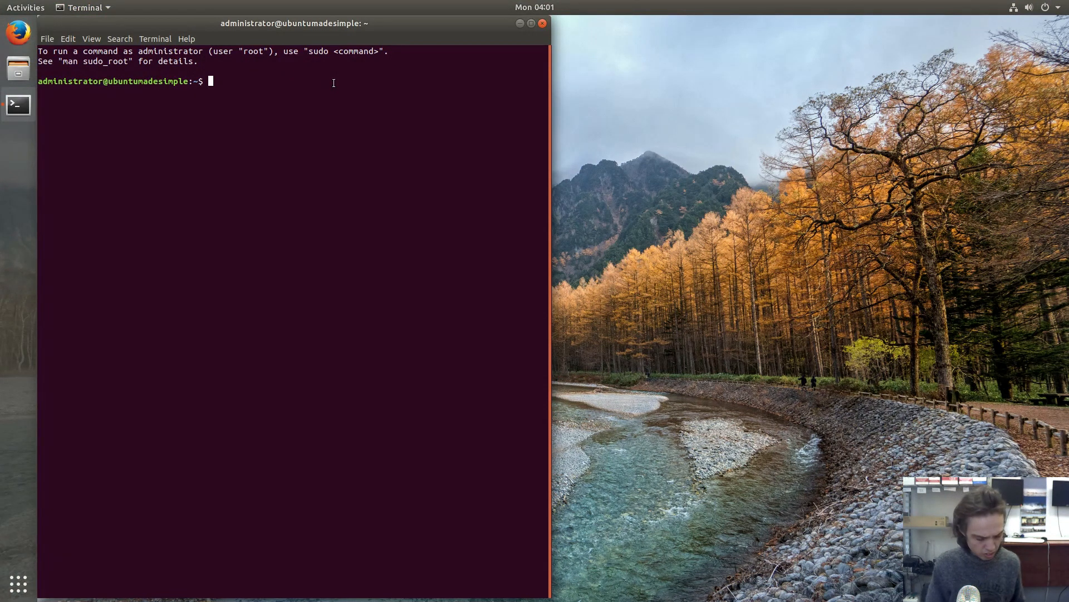
type("sudo a")
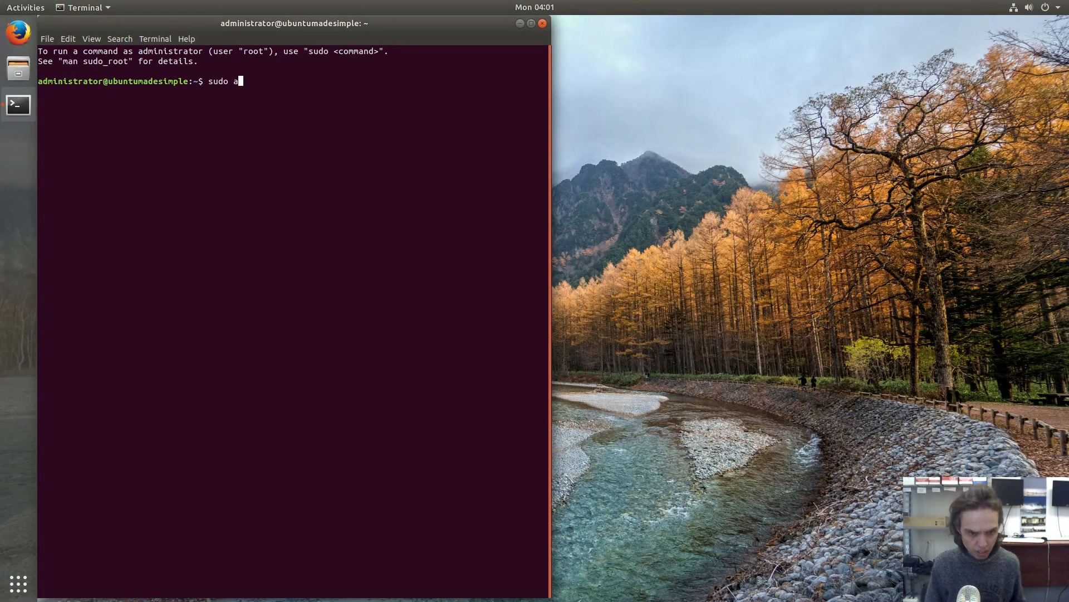
type("pt in")
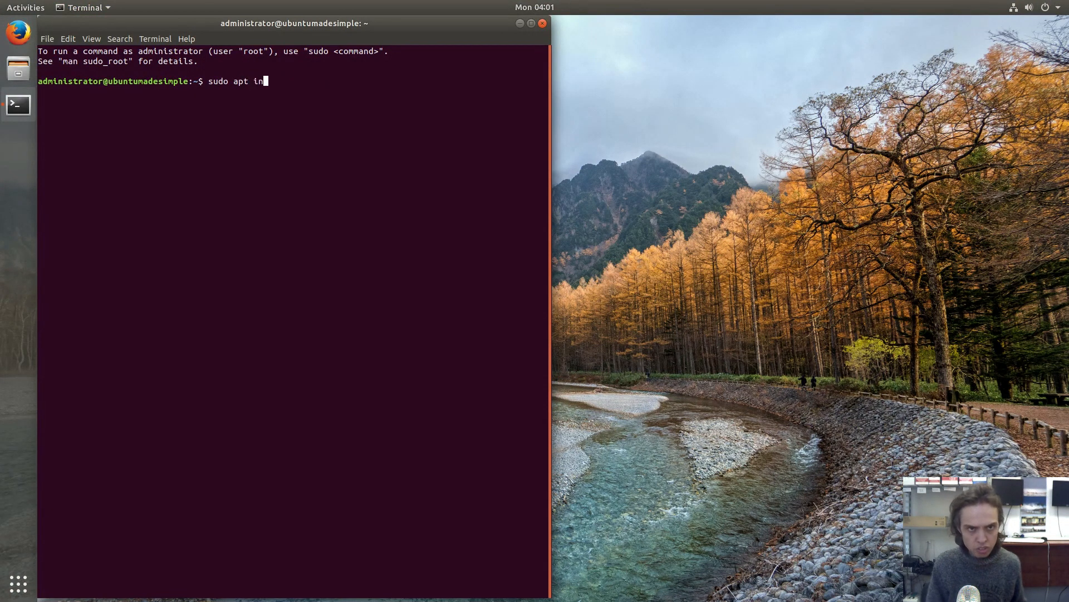
type("stA")
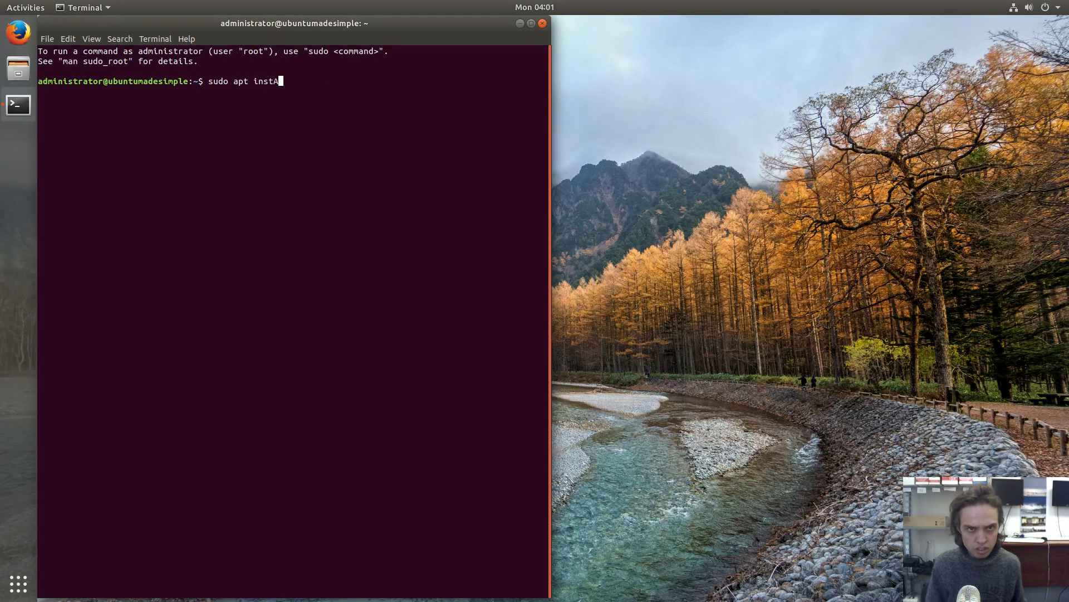
key("Backspace")
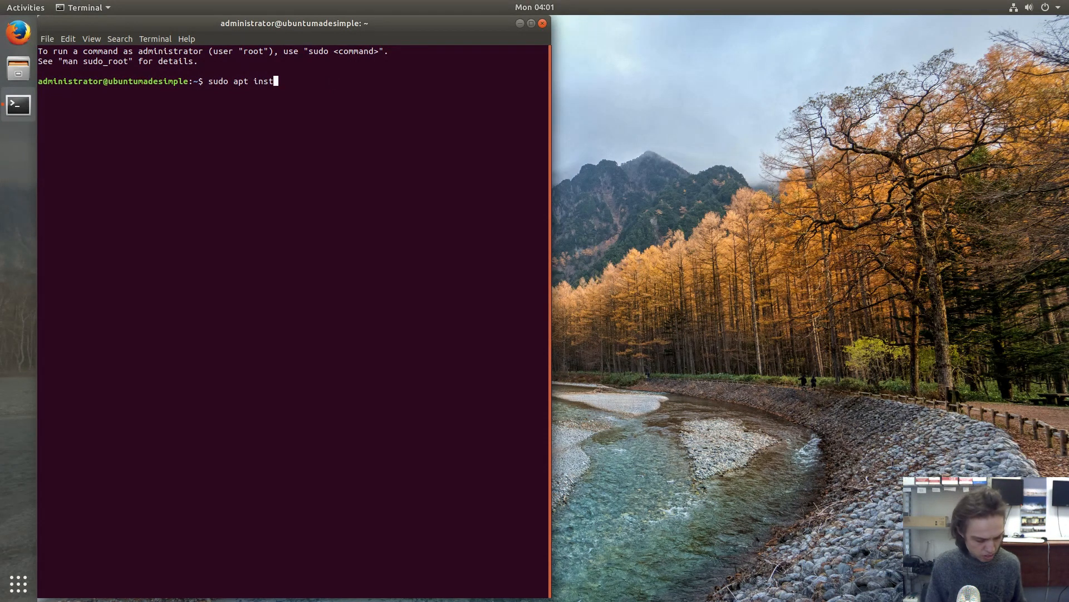
type("all s")
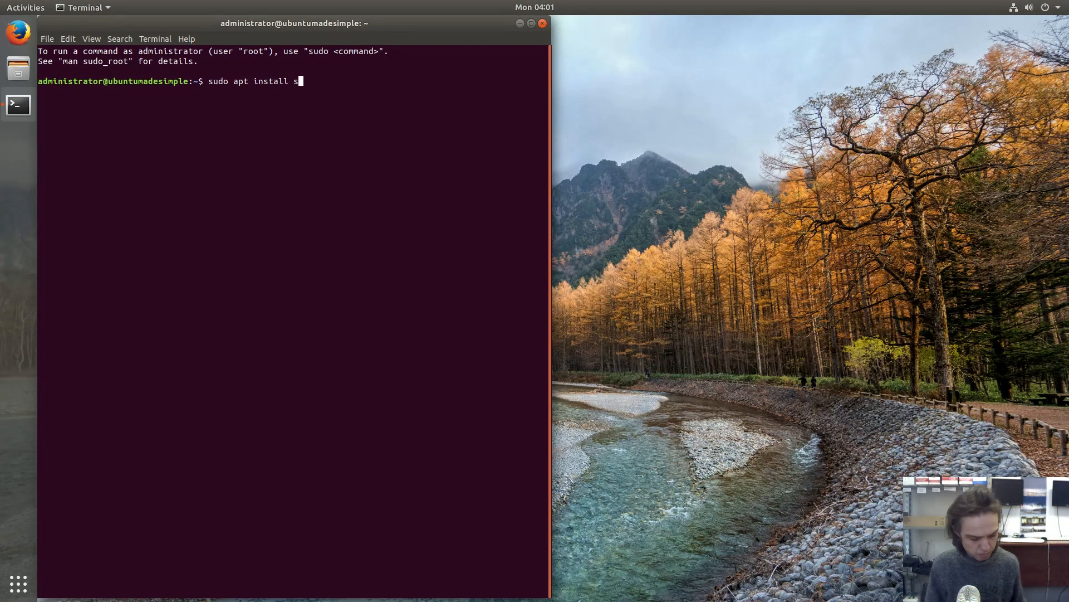
key("Return")
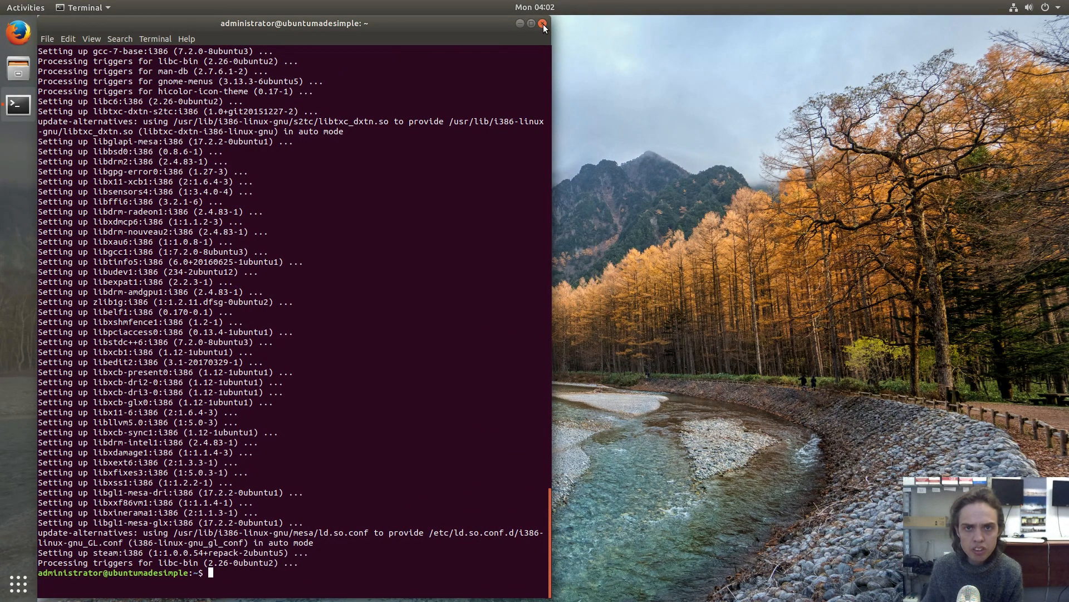
Close the terminal, search Activities for "ste", and open a new Steam window
left_click(544, 24)
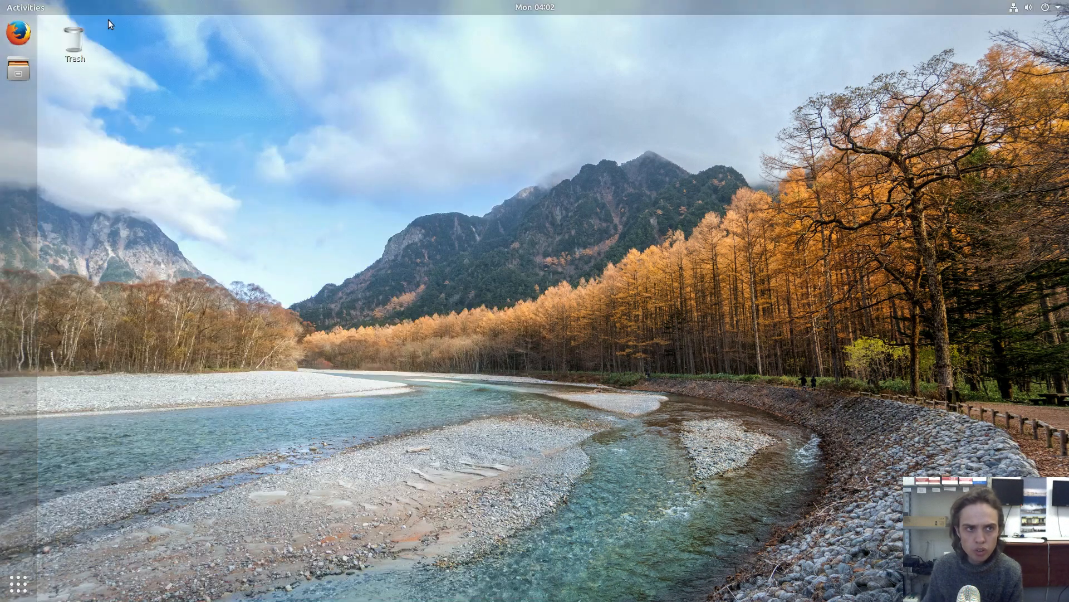
left_click(26, 7)
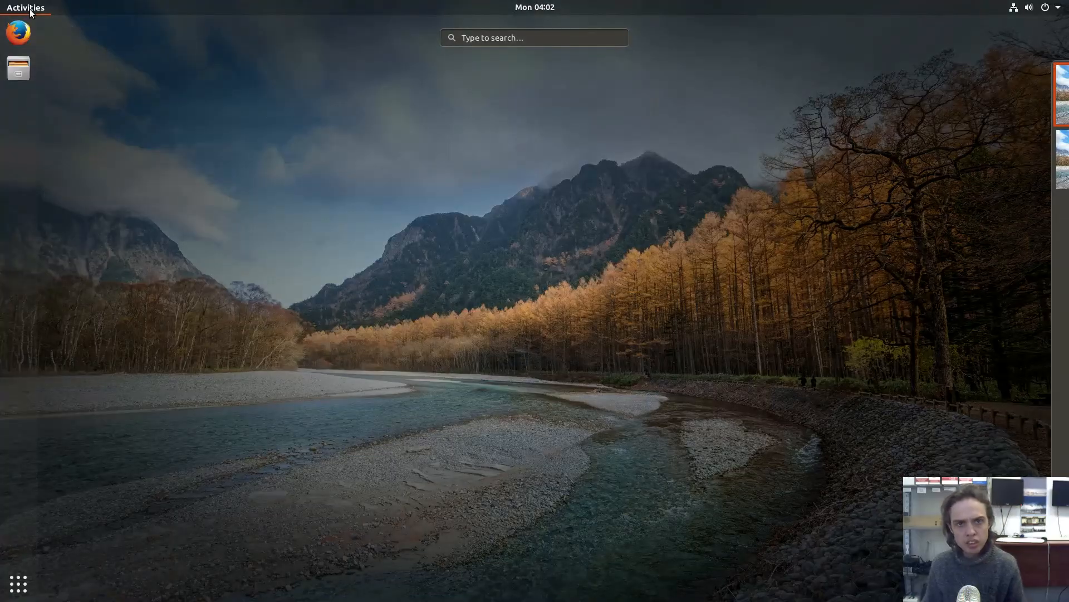
type("s")
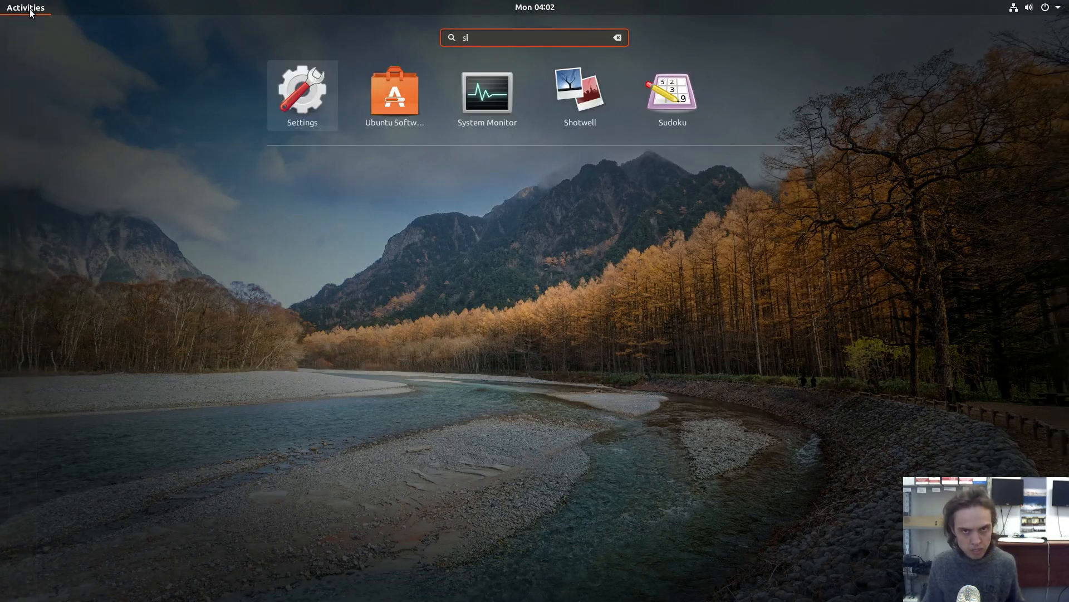
type("te")
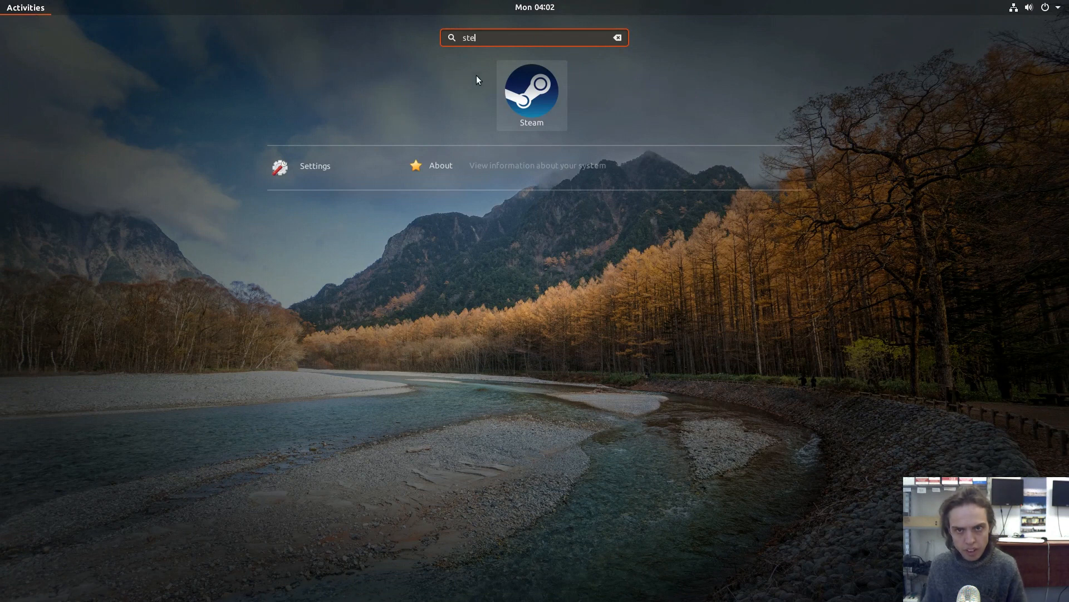
right_click(531, 92)
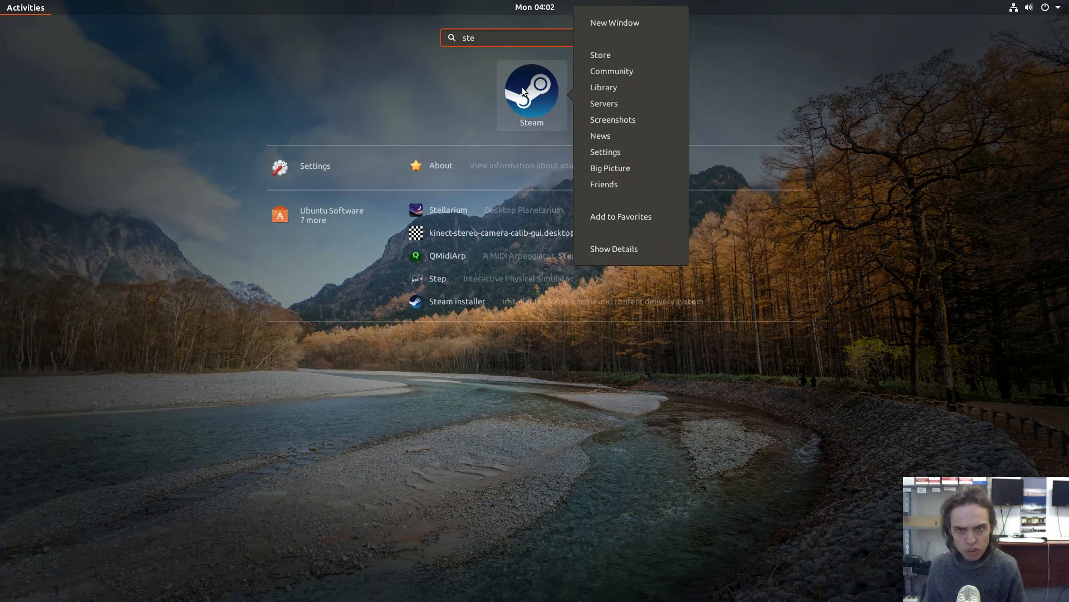
left_click(620, 216)
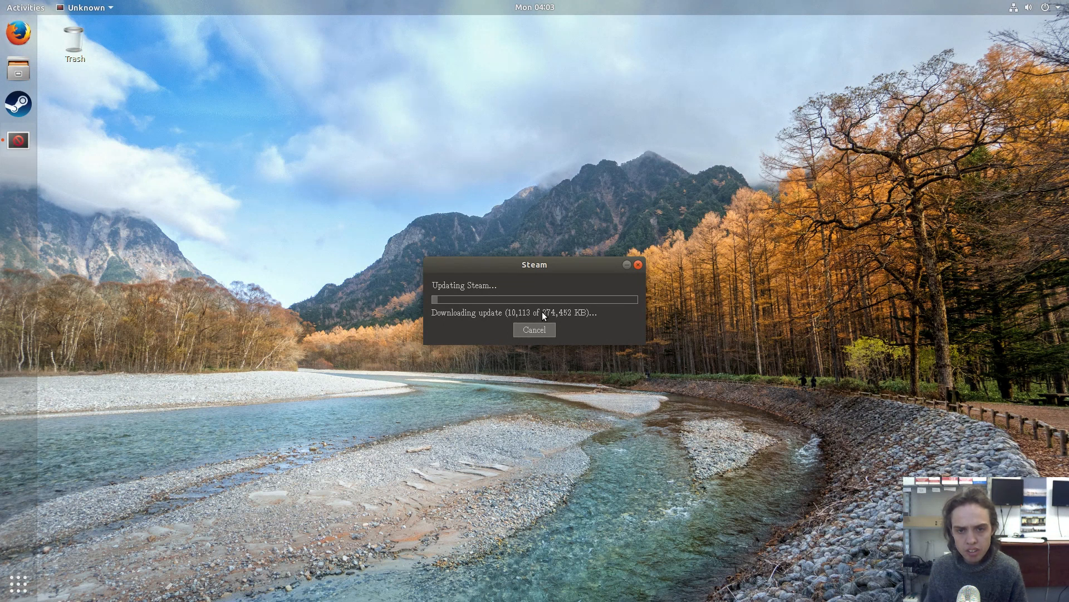
mouse_move(526, 242)
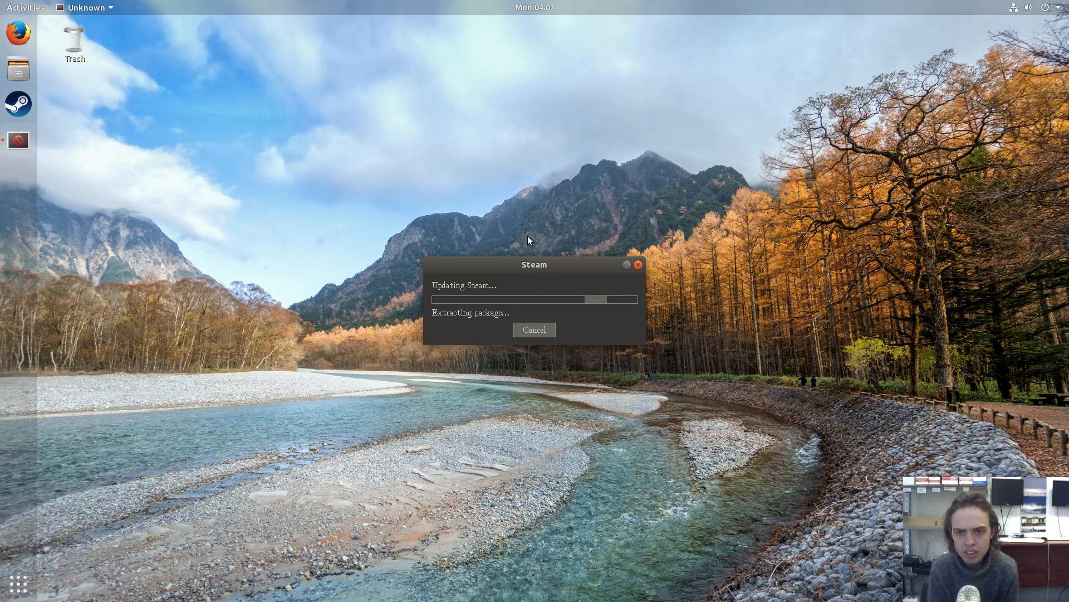
mouse_move(486, 180)
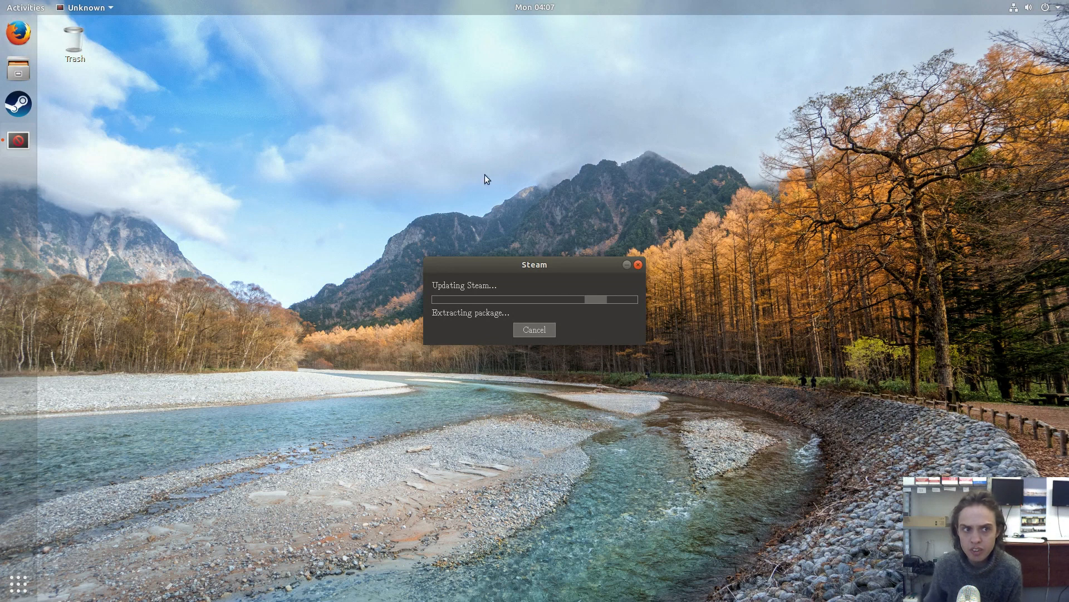
mouse_move(18, 103)
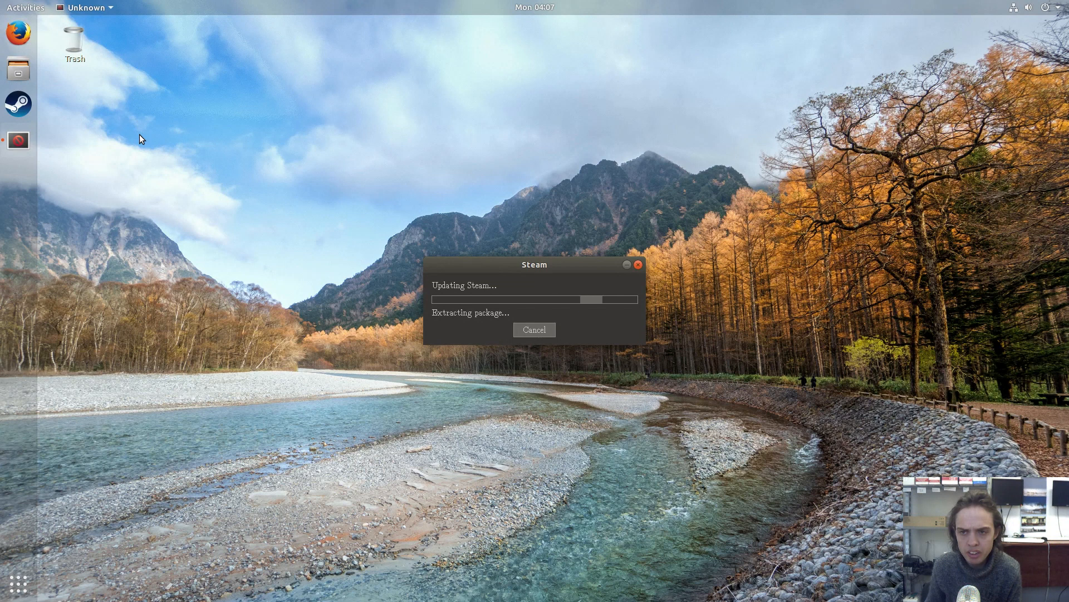
mouse_move(150, 134)
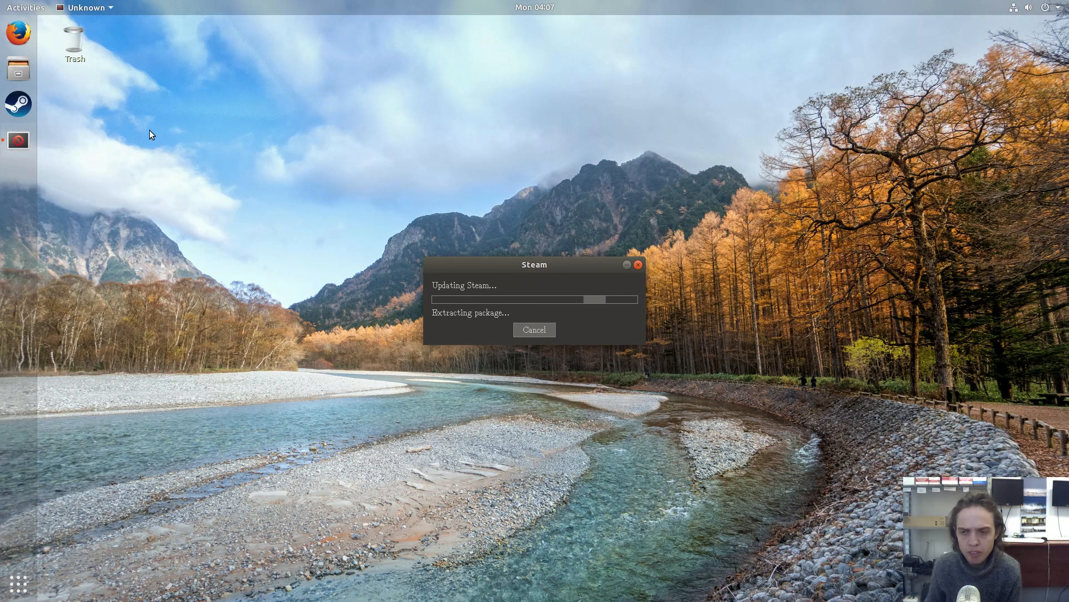
mouse_move(532, 468)
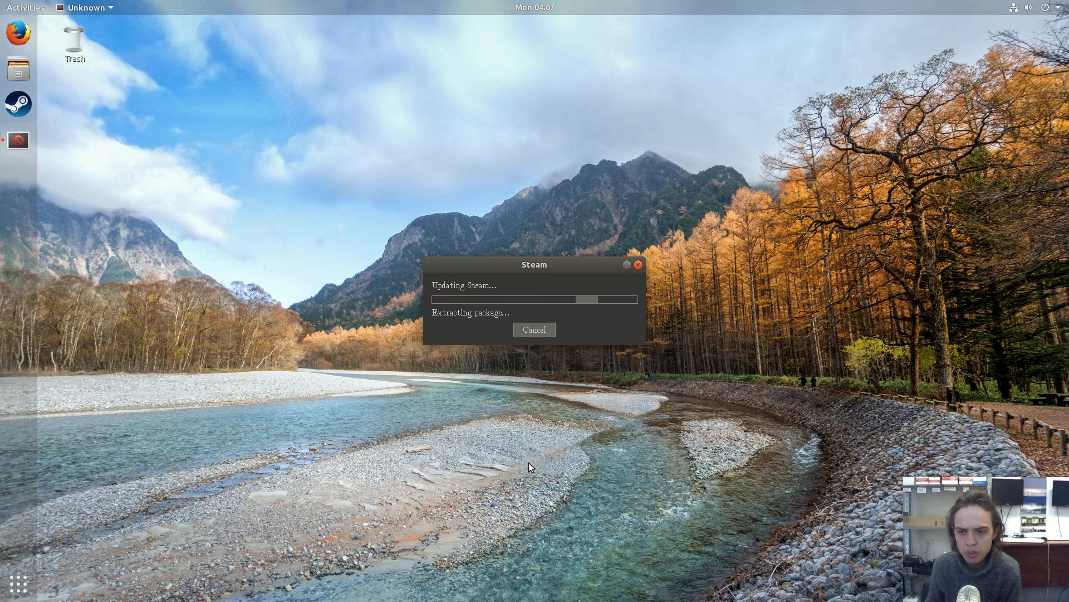
mouse_move(142, 284)
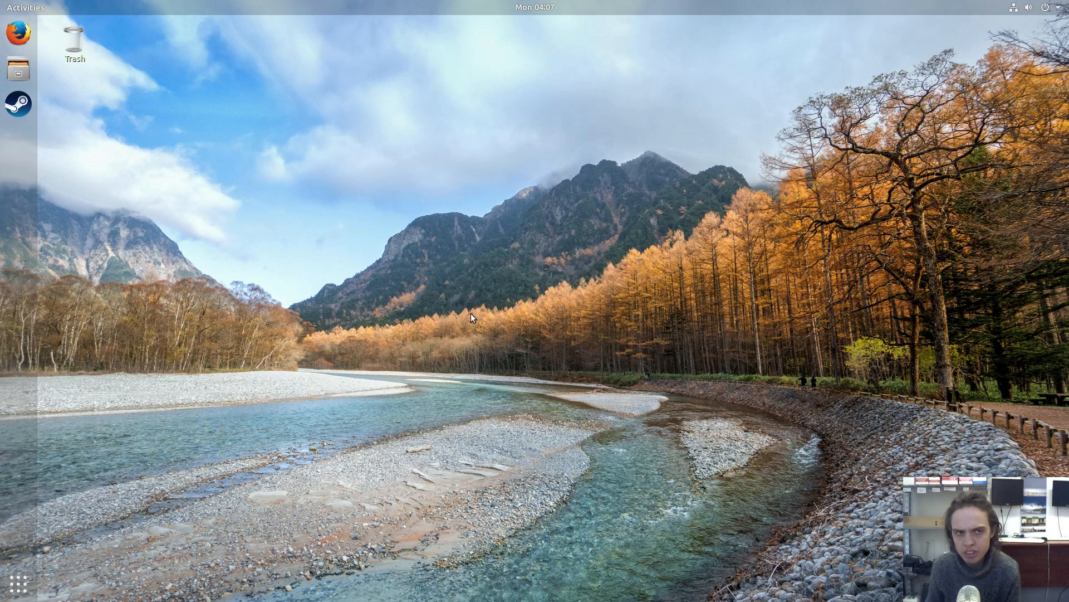
mouse_move(80, 127)
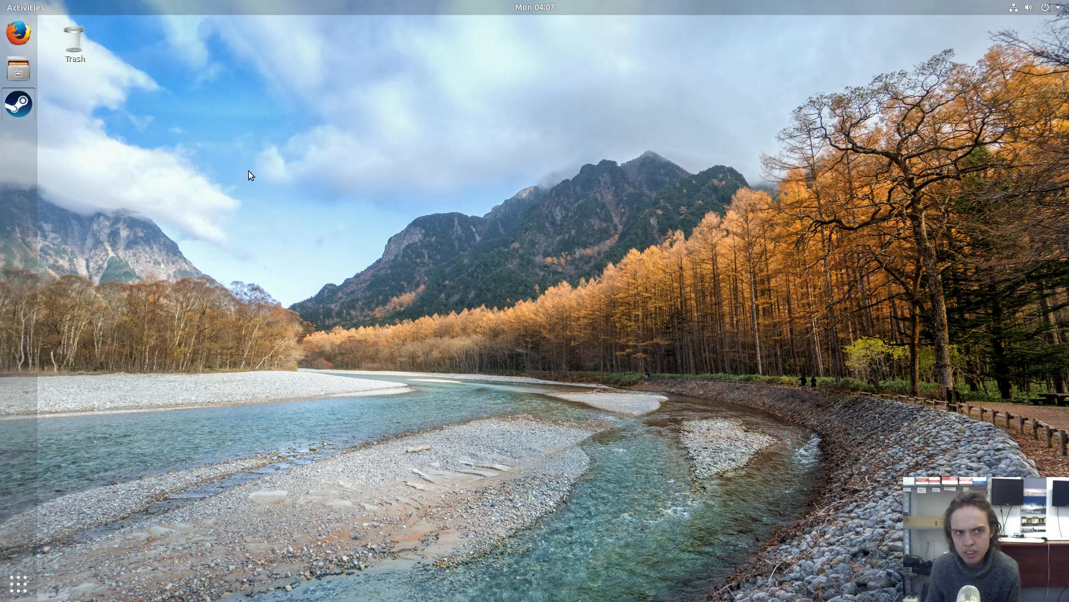
mouse_move(283, 186)
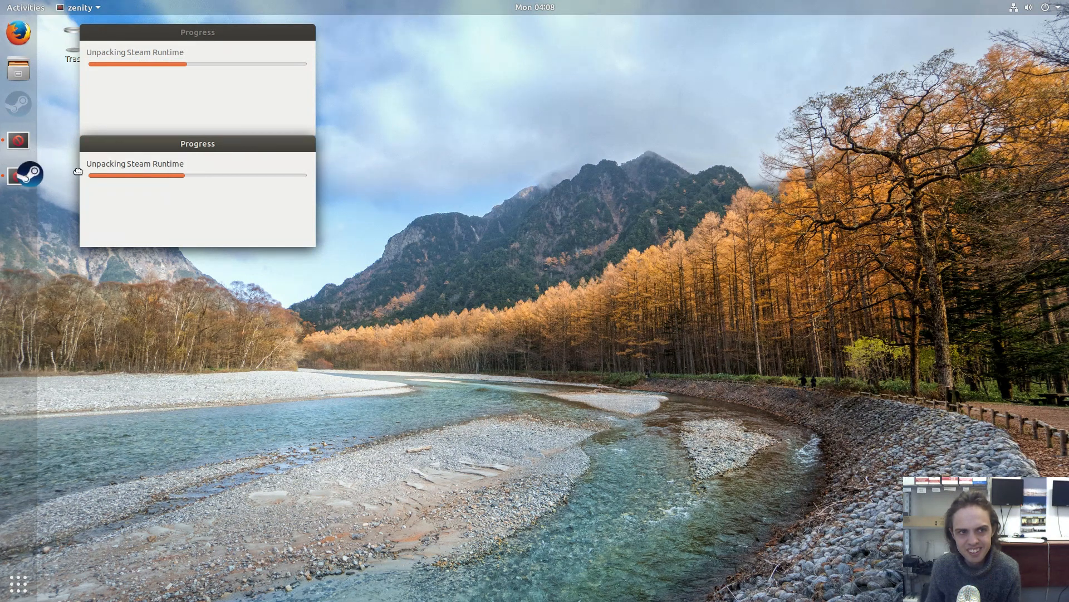
mouse_move(409, 207)
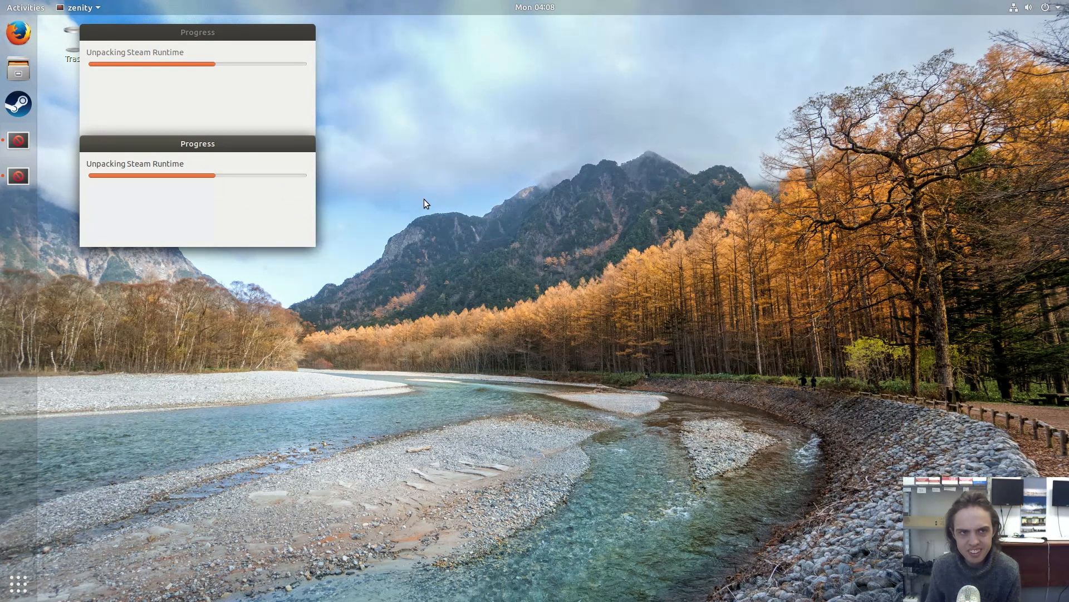
mouse_move(34, 183)
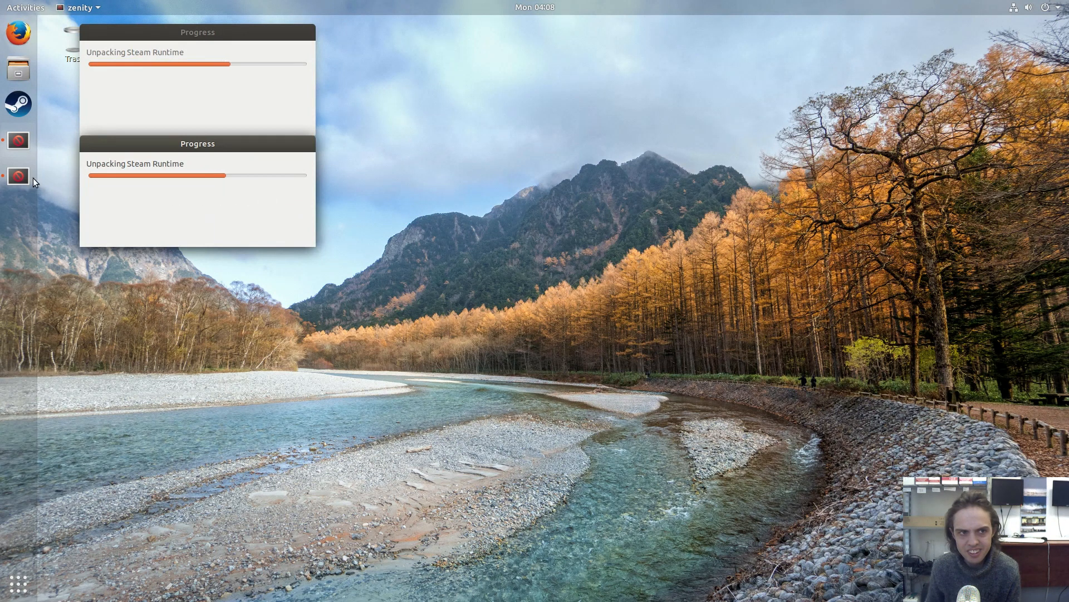
Open the dock menu for the duplicate zenity unpacking process
right_click(17, 176)
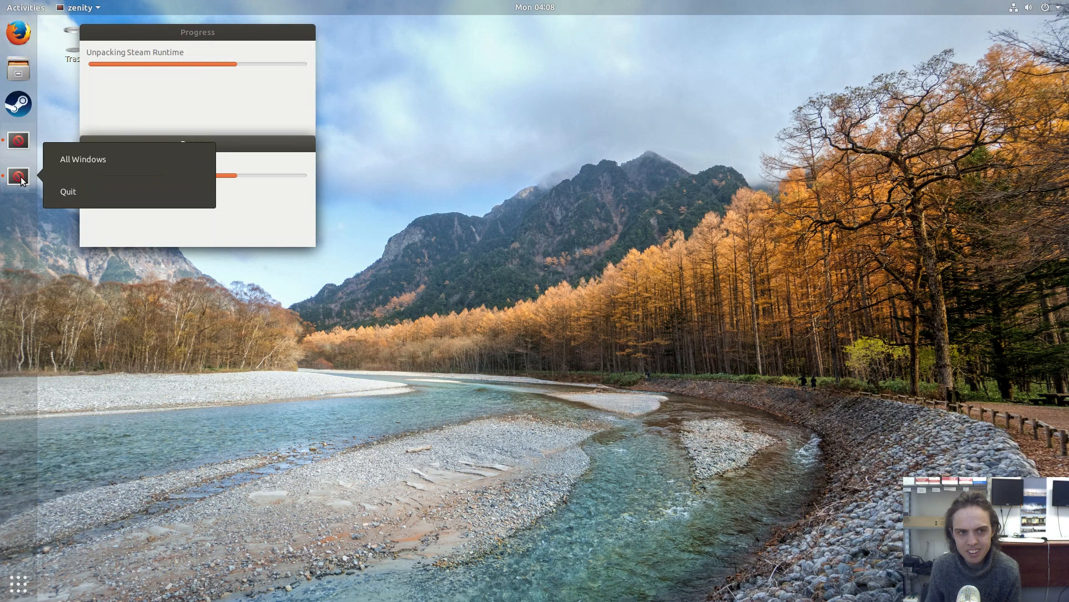
mouse_move(68, 191)
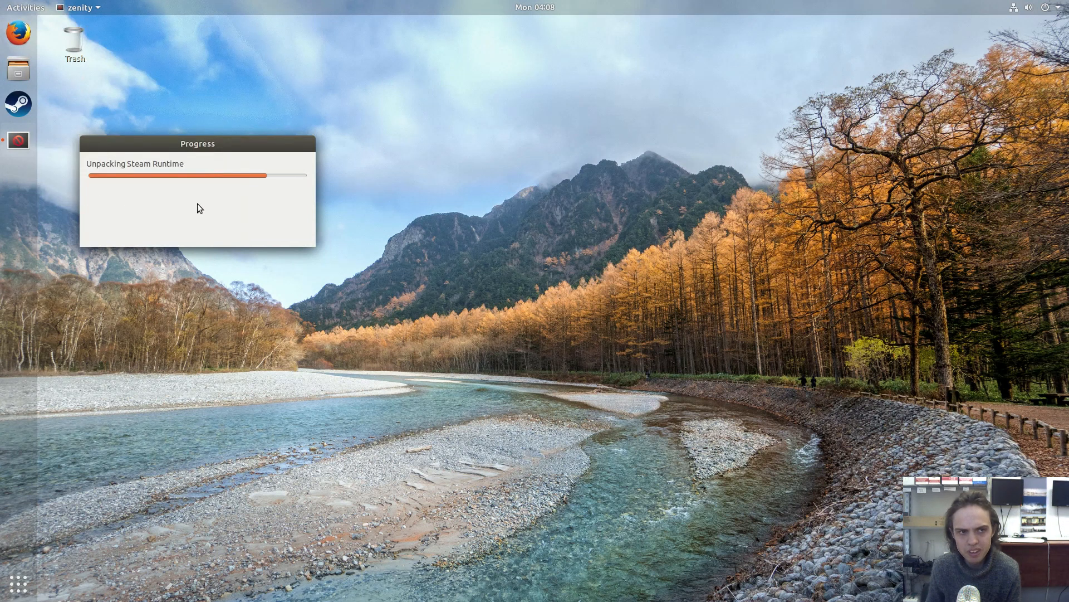
mouse_move(346, 197)
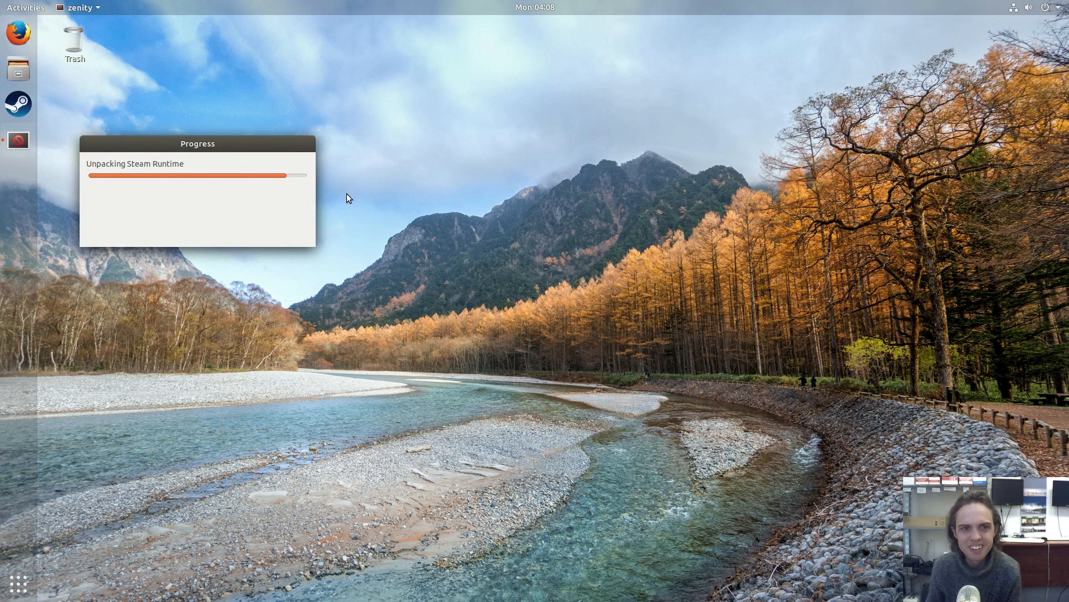
mouse_move(344, 200)
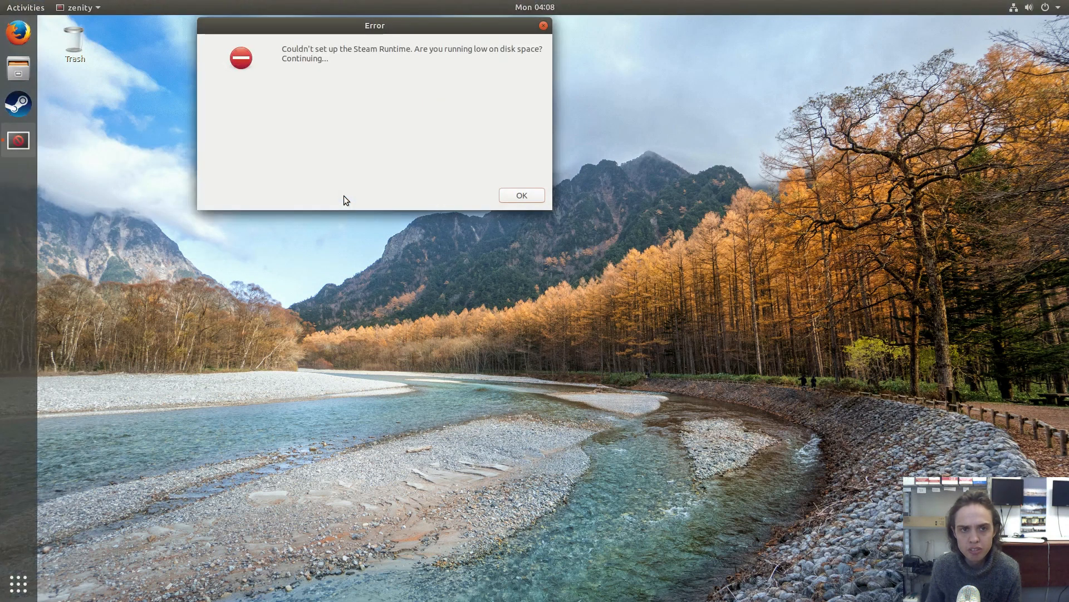
mouse_move(477, 194)
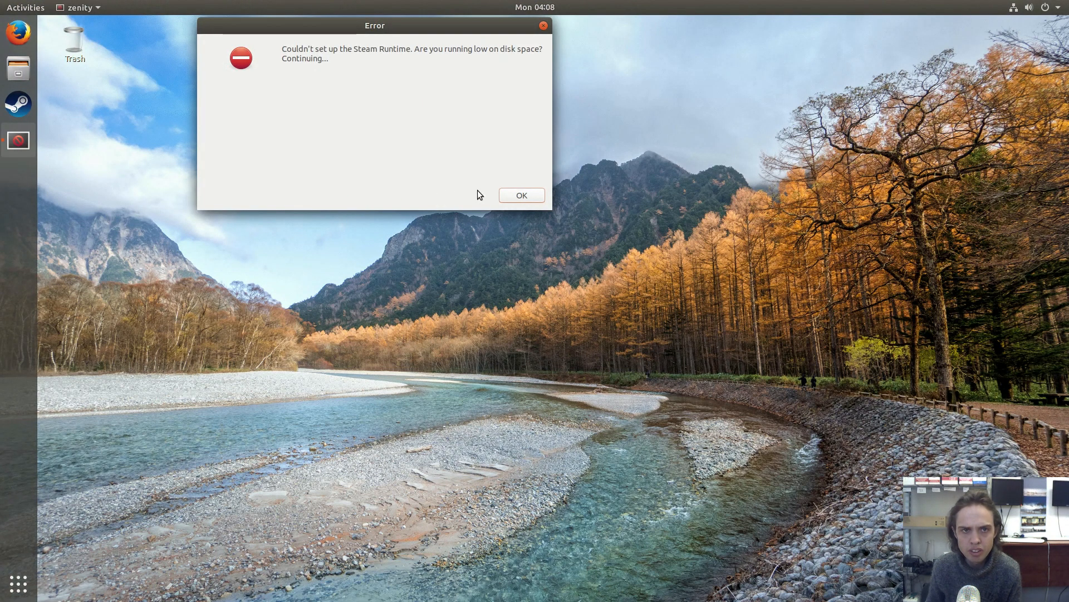
Dismiss the Steam Runtime setup error and the missing 32-bit libraries warning
left_click(520, 195)
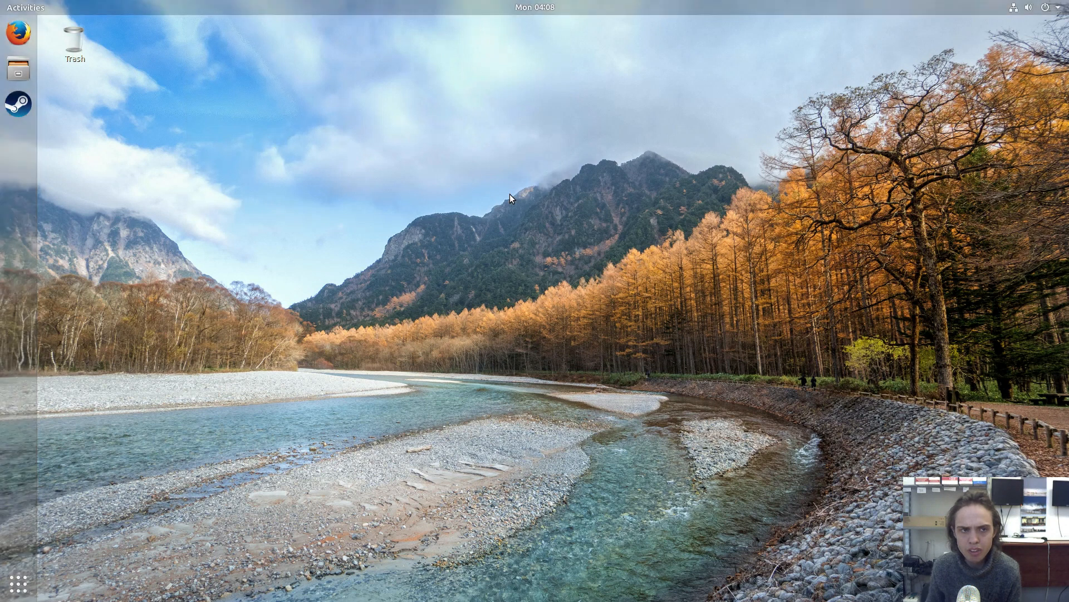
left_click(18, 104)
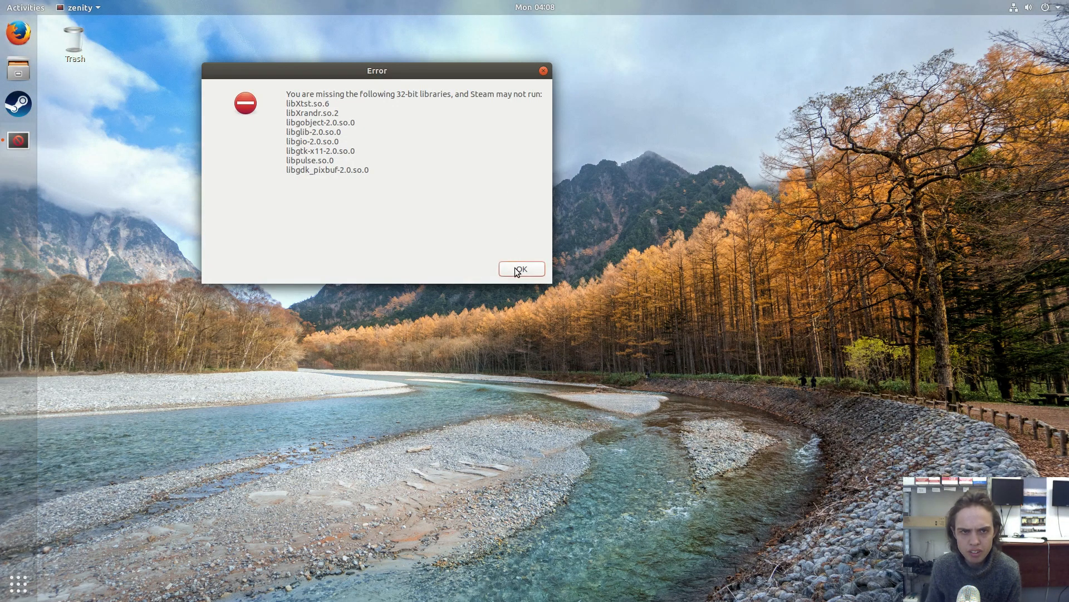
left_click(520, 268)
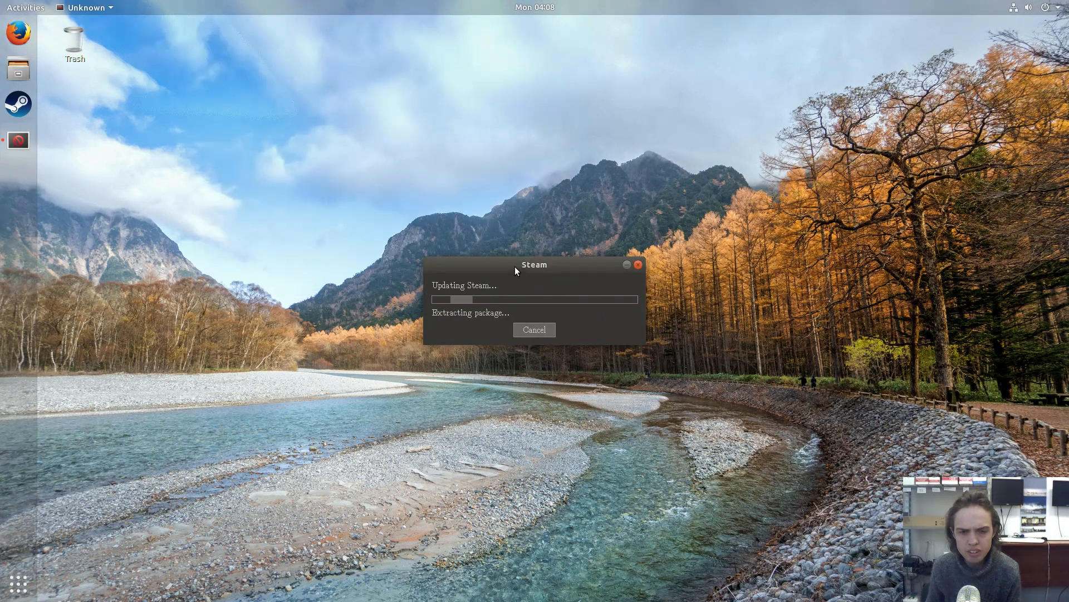
mouse_move(455, 220)
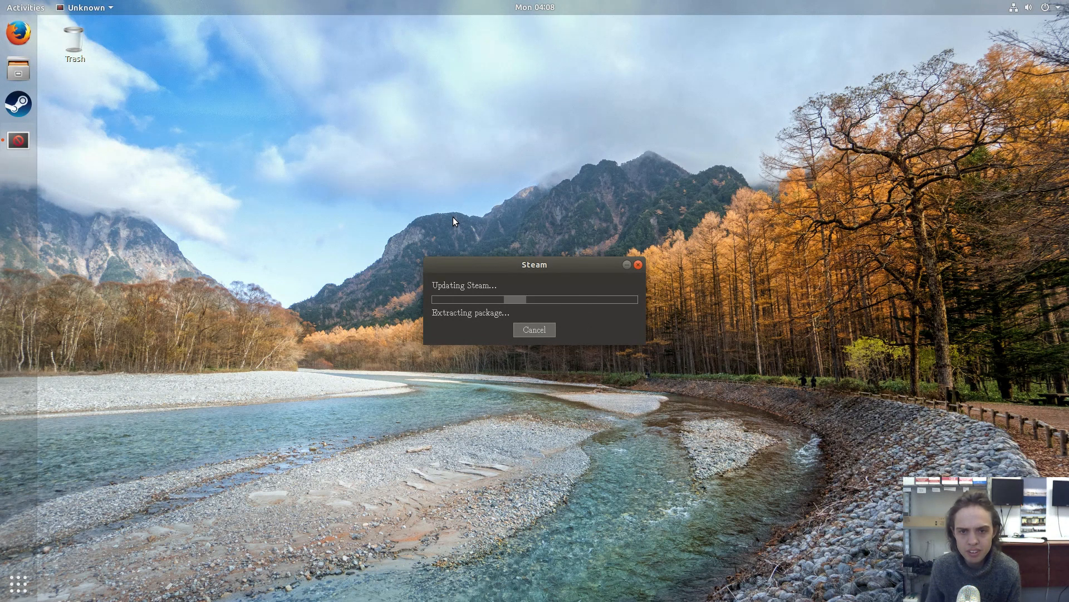
mouse_move(250, 358)
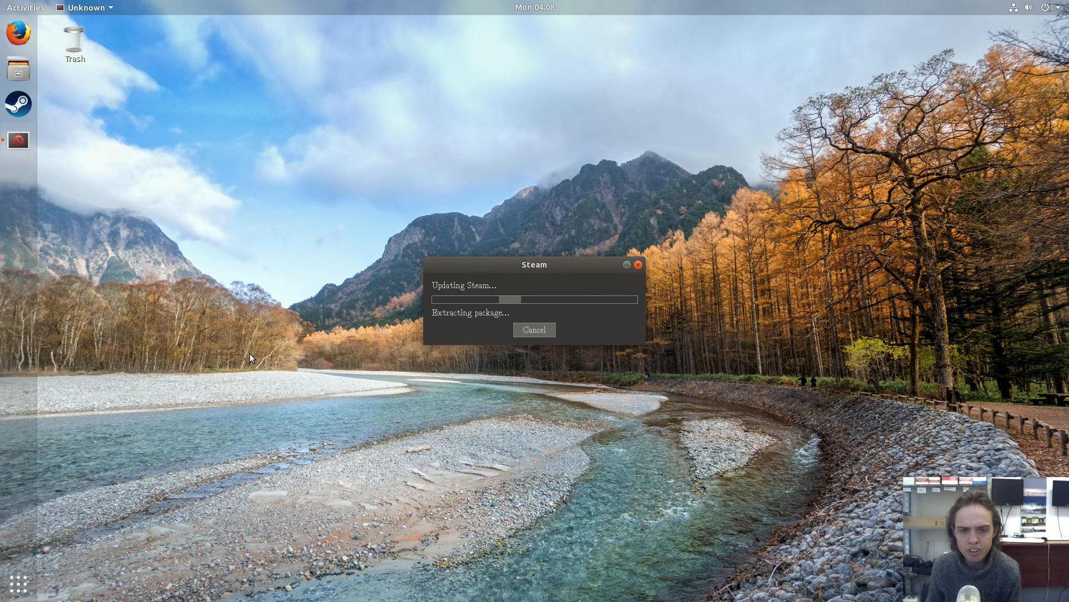
mouse_move(237, 323)
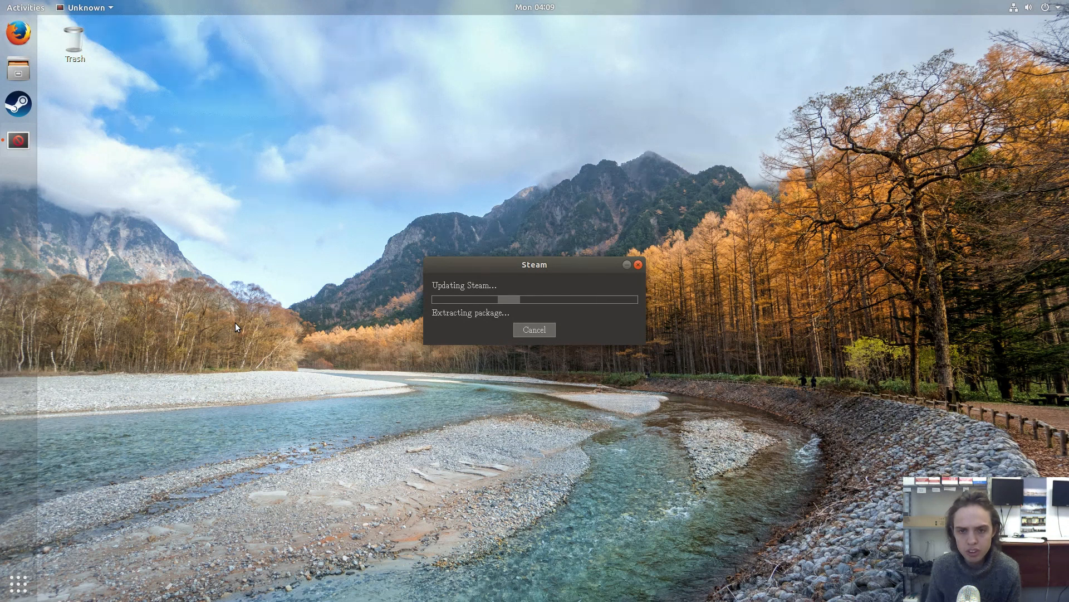
mouse_move(232, 268)
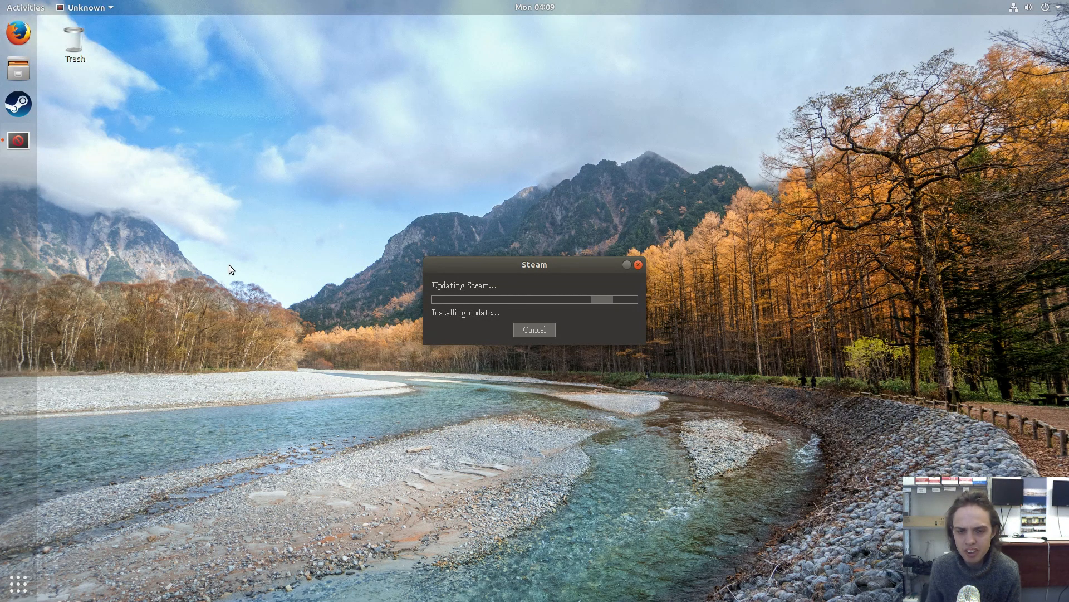
mouse_move(438, 300)
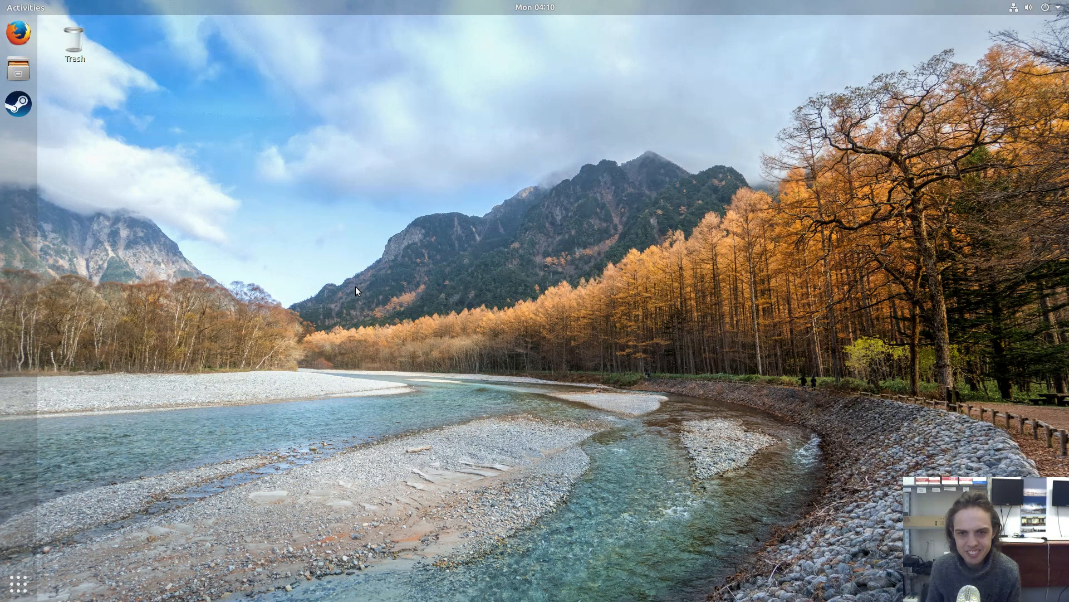
Relaunch Steam from the dock to show the create/login account window
left_click(18, 104)
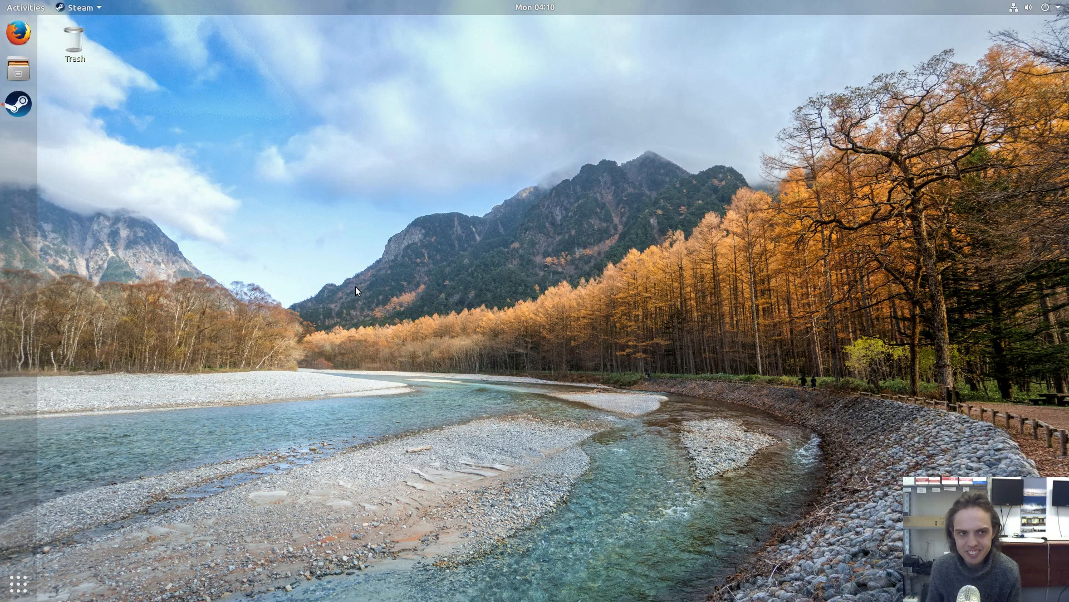
left_click(17, 103)
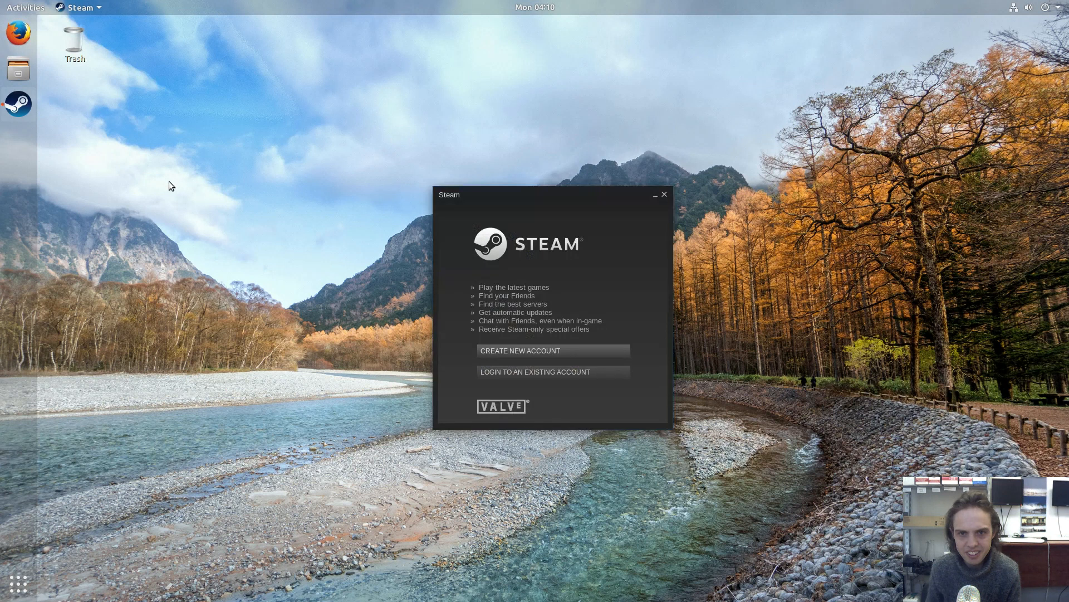
mouse_move(346, 251)
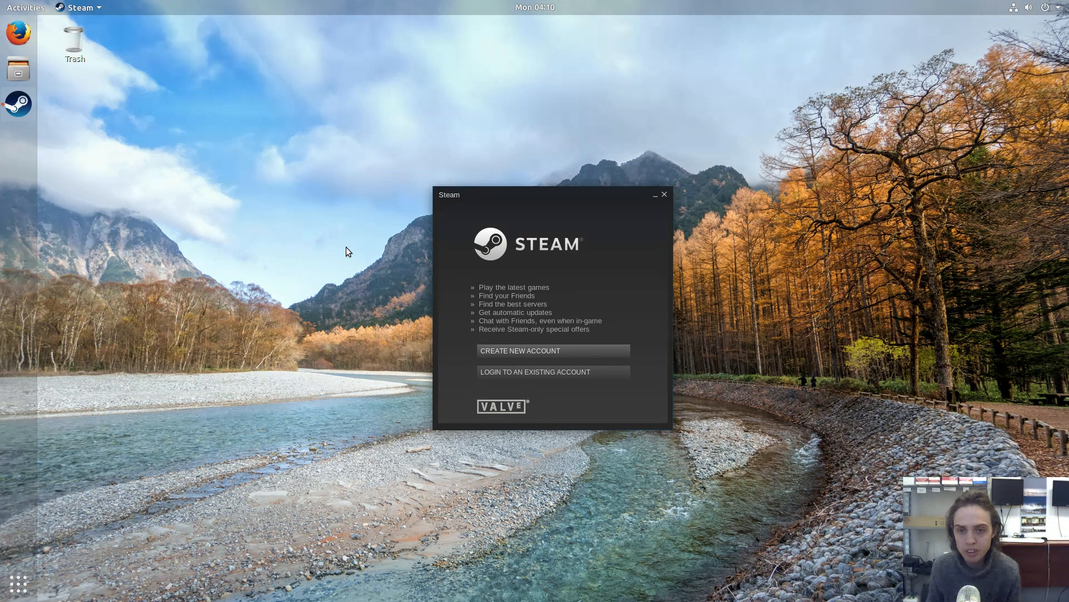
mouse_move(348, 248)
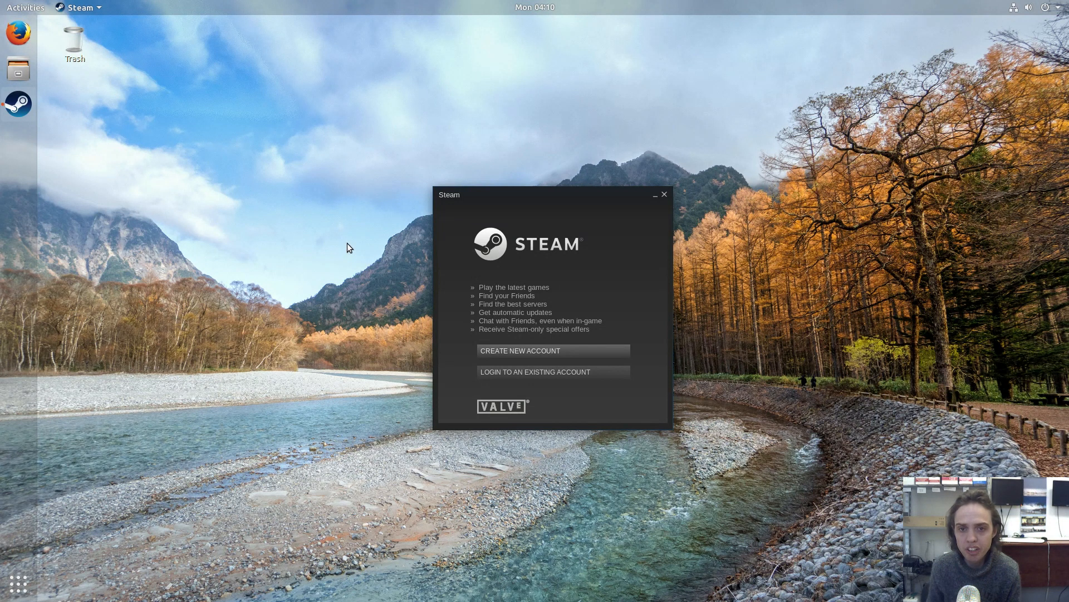